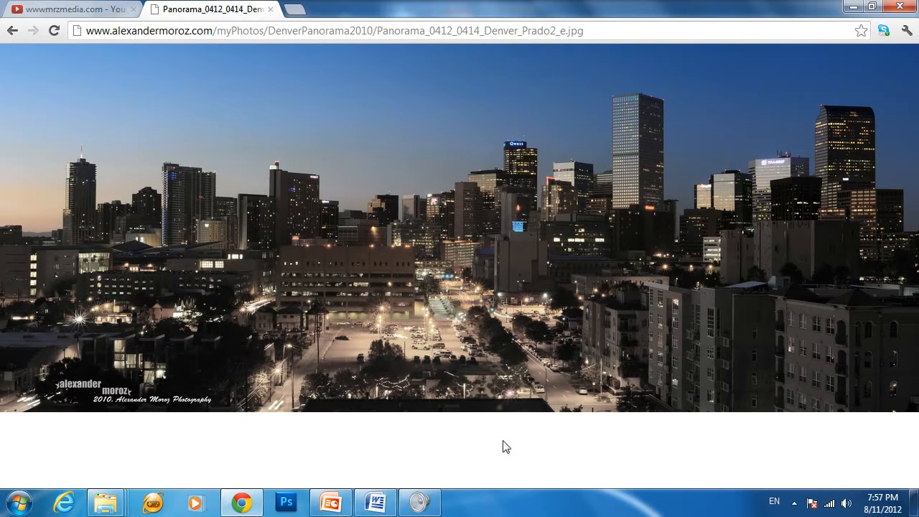
pyautogui.moveTo(571, 246)
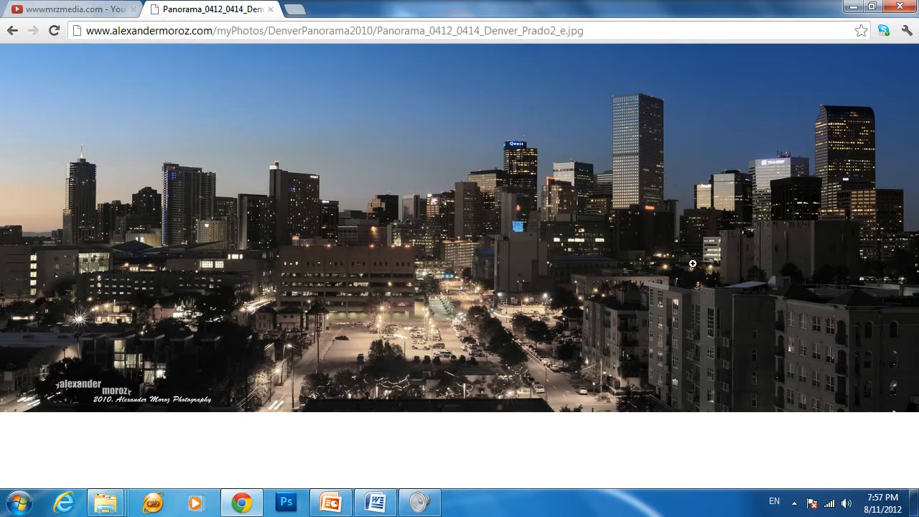
pyautogui.moveTo(741, 199)
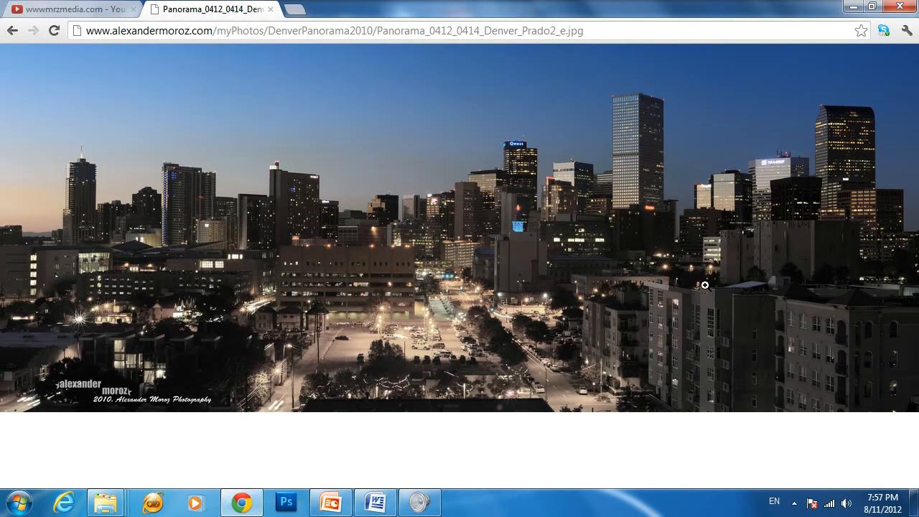
pyautogui.moveTo(652, 284)
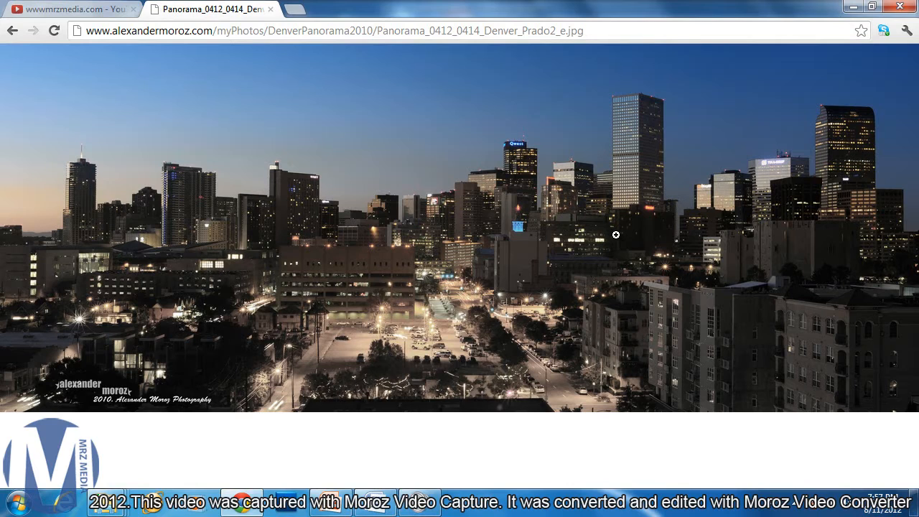
pyautogui.moveTo(674, 252)
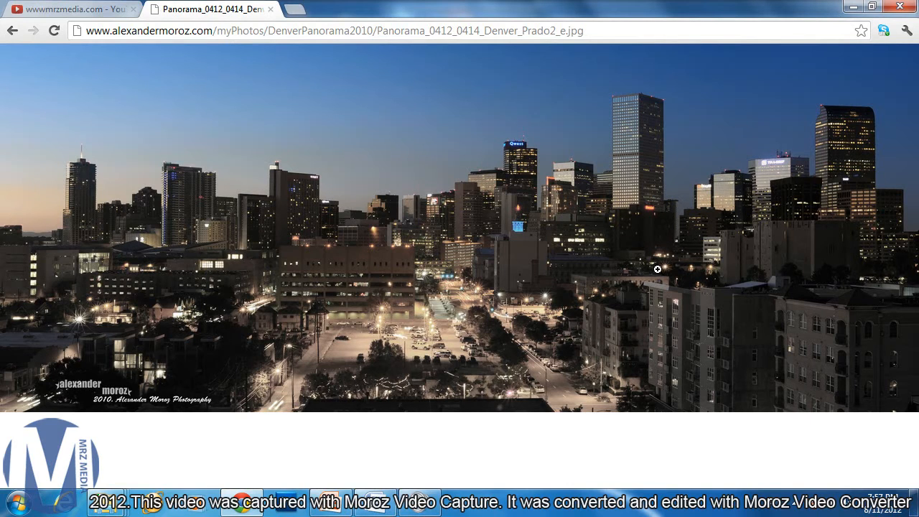
pyautogui.moveTo(675, 452)
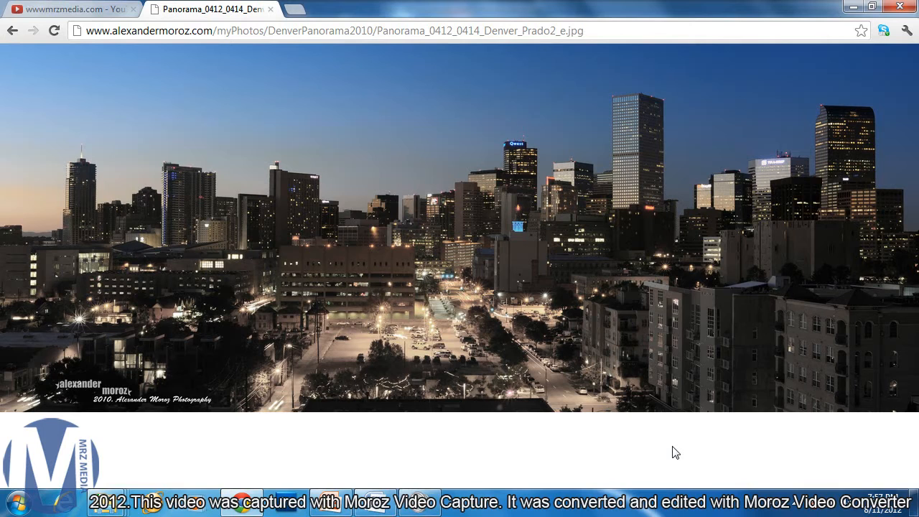
# - Bring up Chrome's Print preview for the Denver panorama via the browser menu, destination CutePDF Writer
pyautogui.rightClick(675, 451)
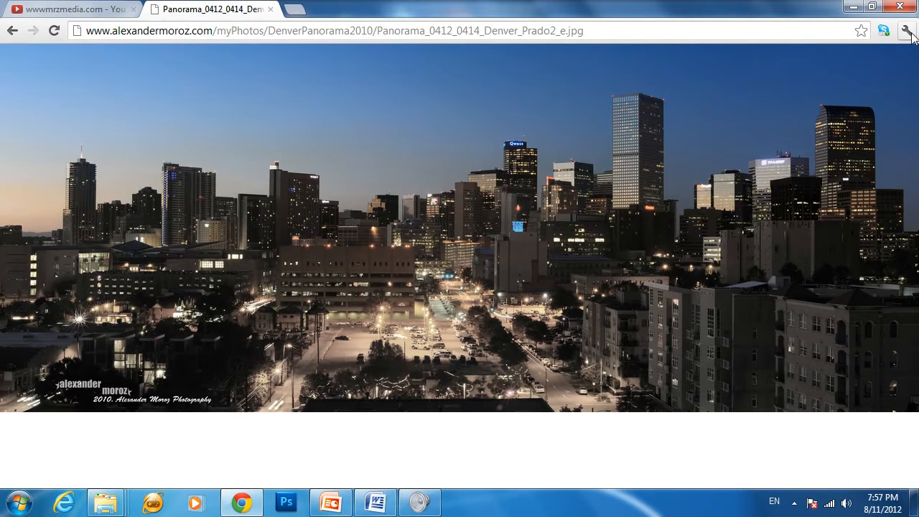
pyautogui.click(904, 31)
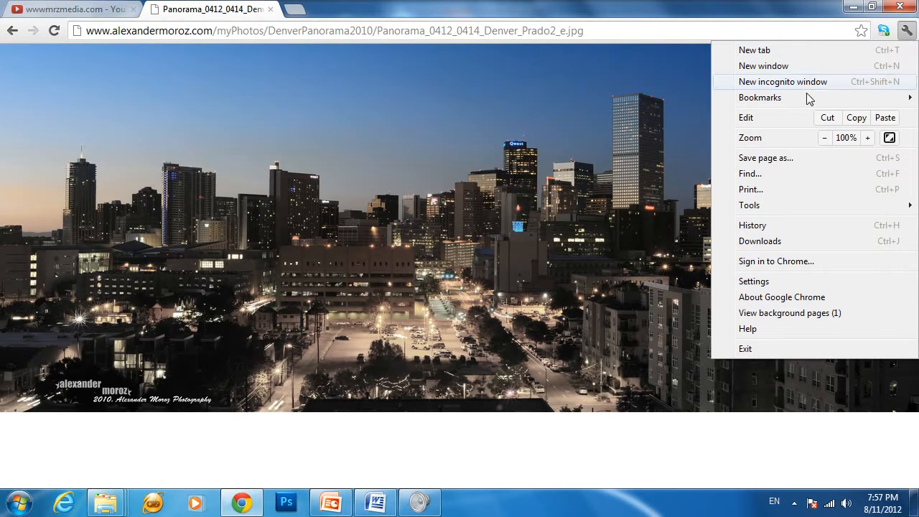
pyautogui.moveTo(759, 189)
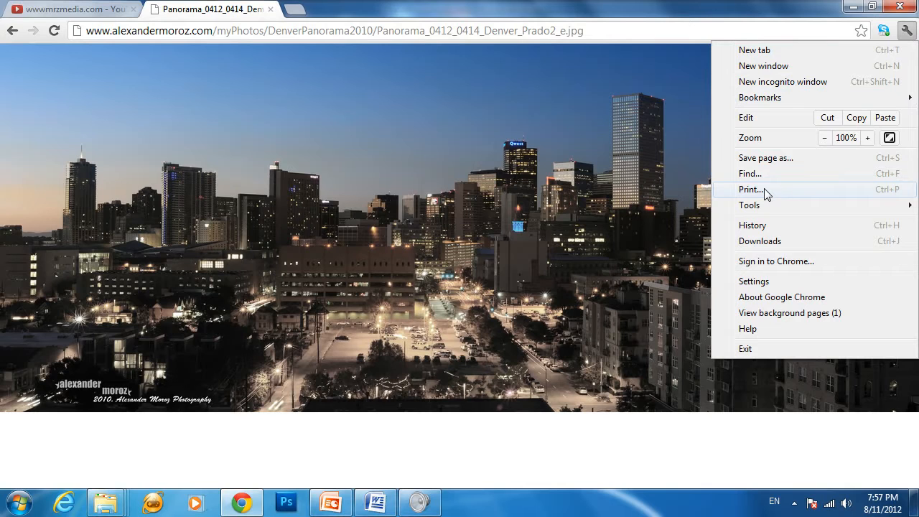
pyautogui.click(751, 189)
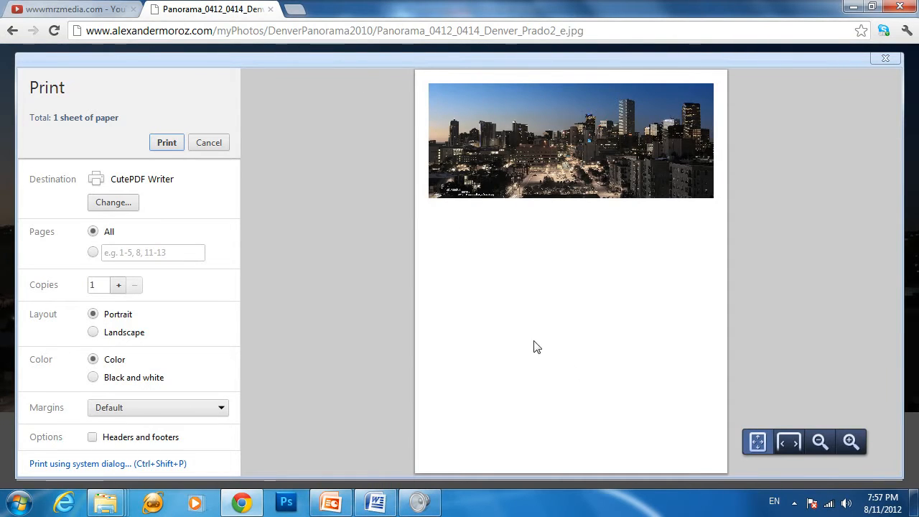
pyautogui.moveTo(101, 159)
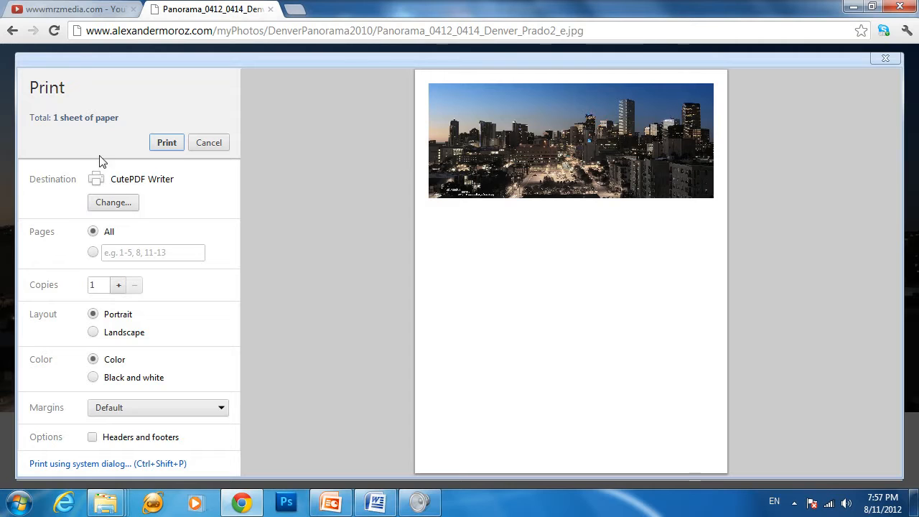
pyautogui.moveTo(473, 370)
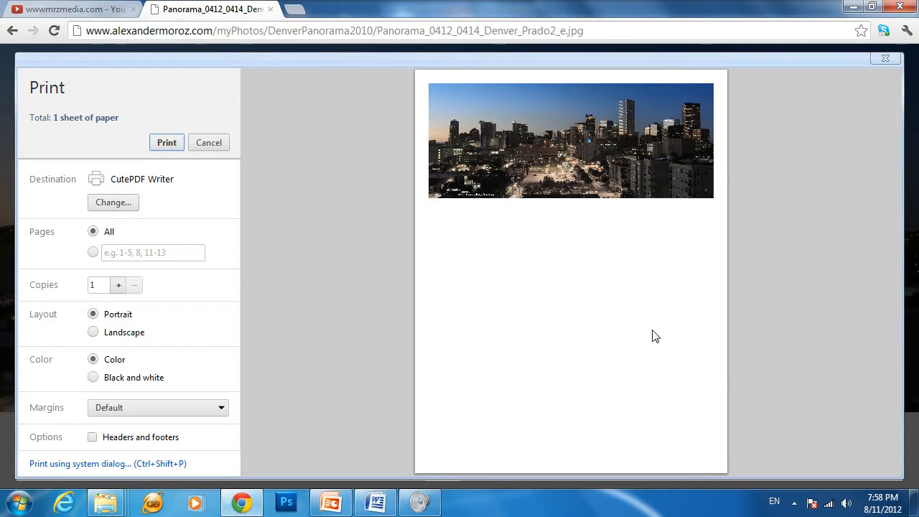
pyautogui.moveTo(631, 247)
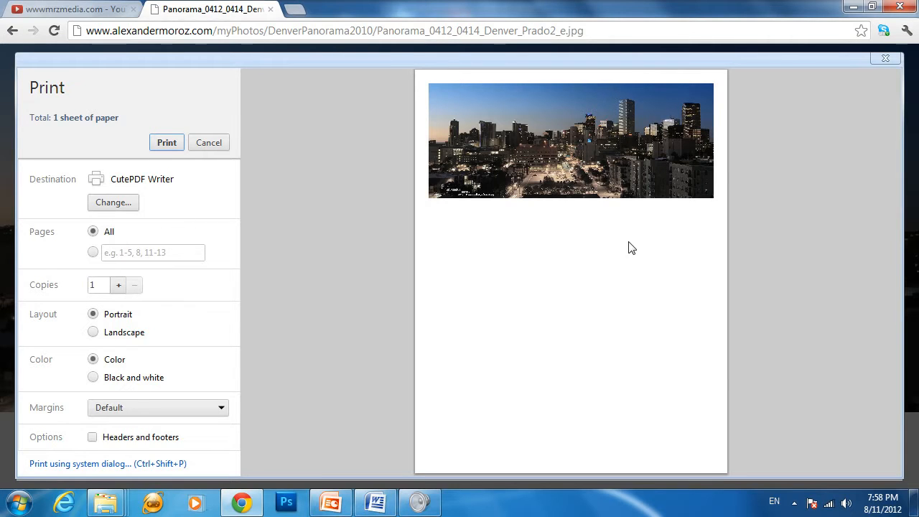
pyautogui.moveTo(576, 364)
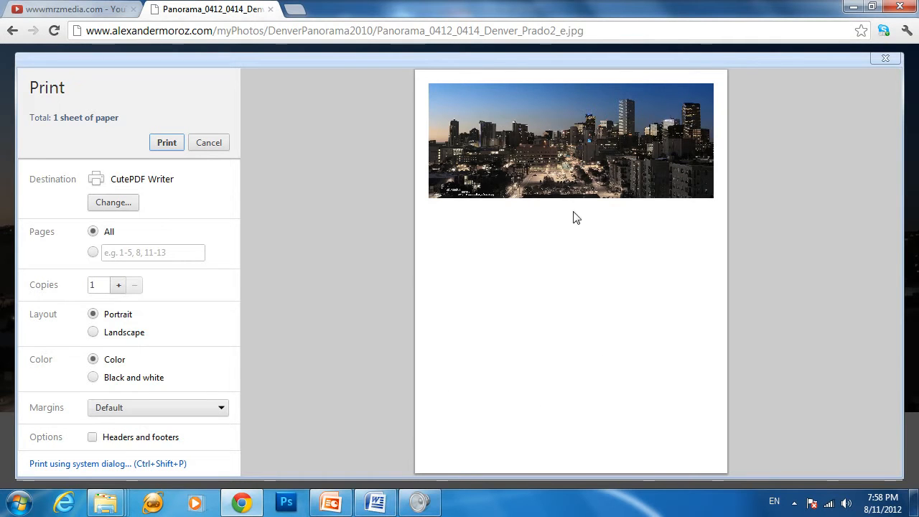
pyautogui.moveTo(646, 384)
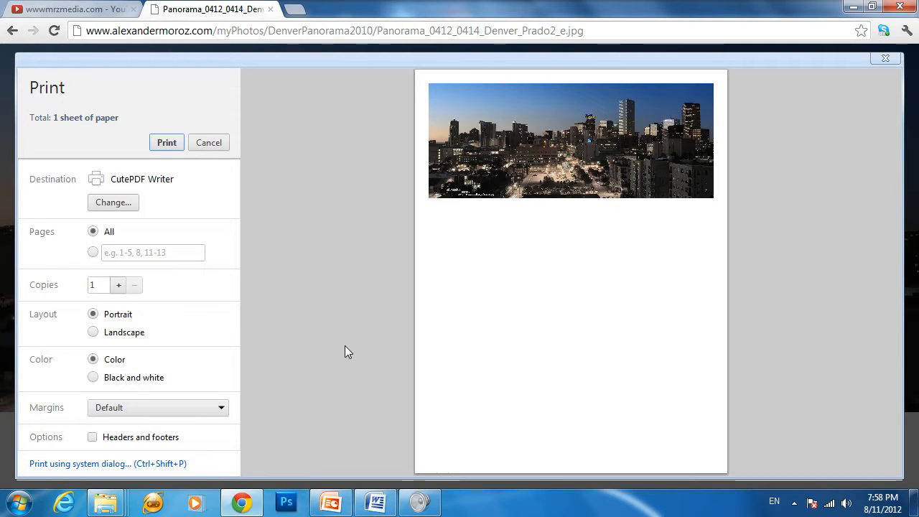
pyautogui.moveTo(164, 201)
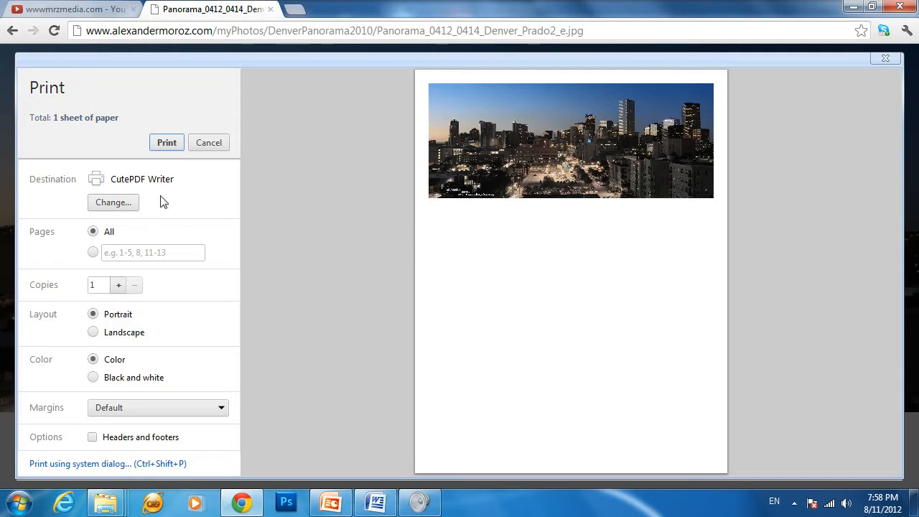
pyautogui.moveTo(106, 199)
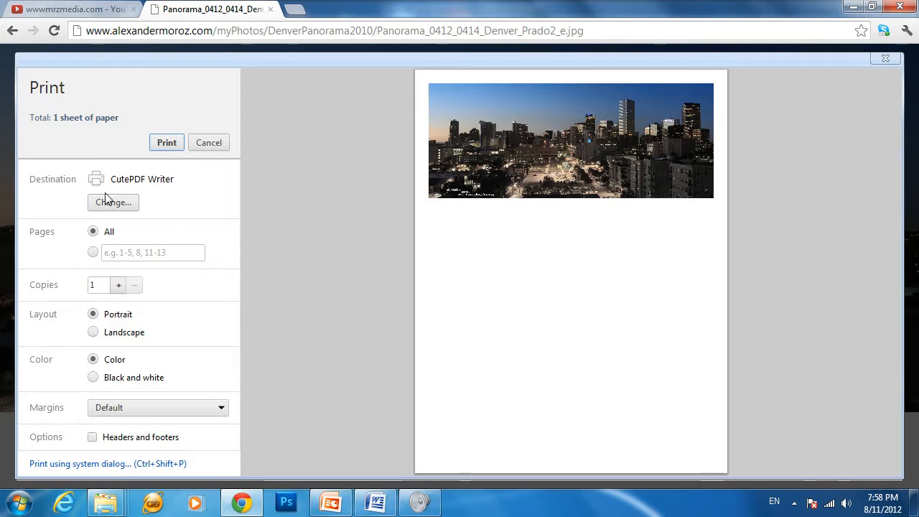
pyautogui.moveTo(83, 170)
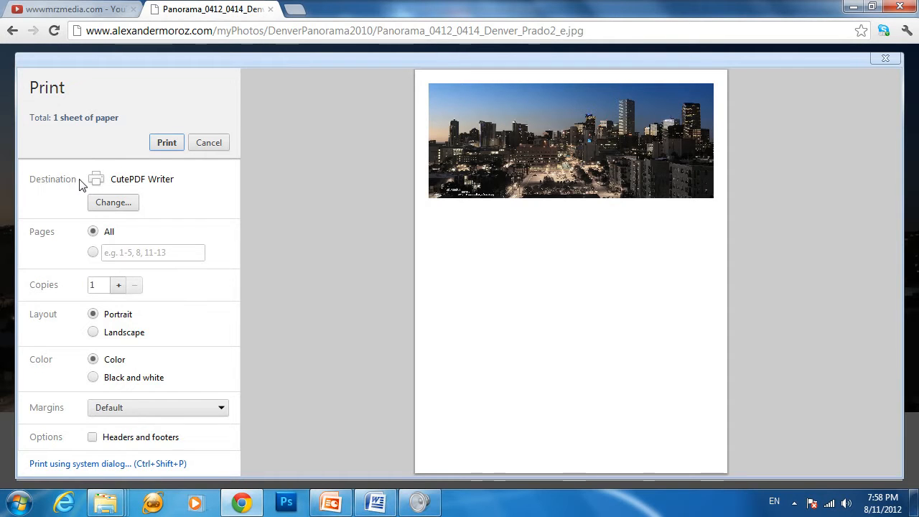
pyautogui.moveTo(11, 178)
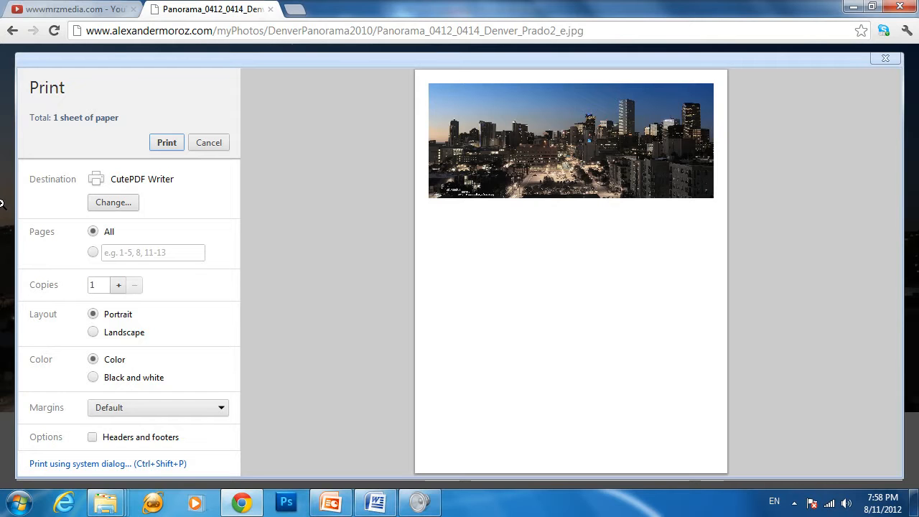
pyautogui.moveTo(64, 172)
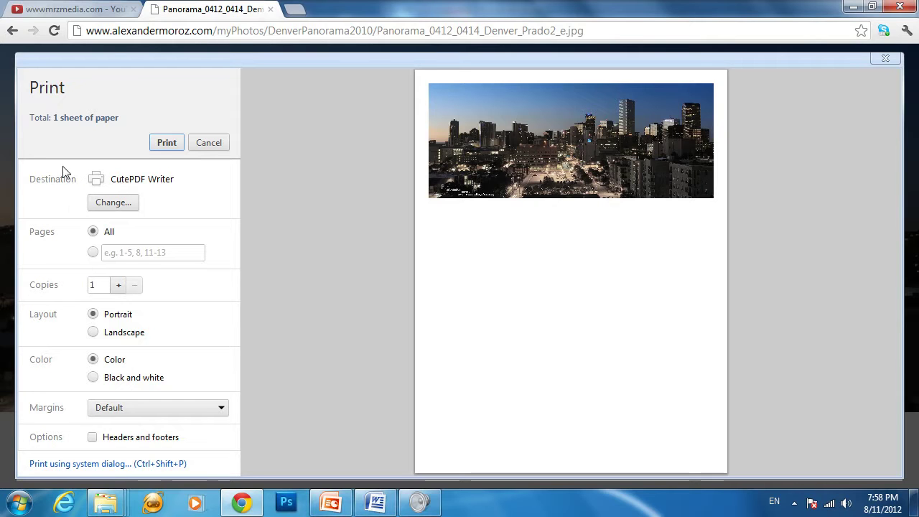
pyautogui.moveTo(86, 196)
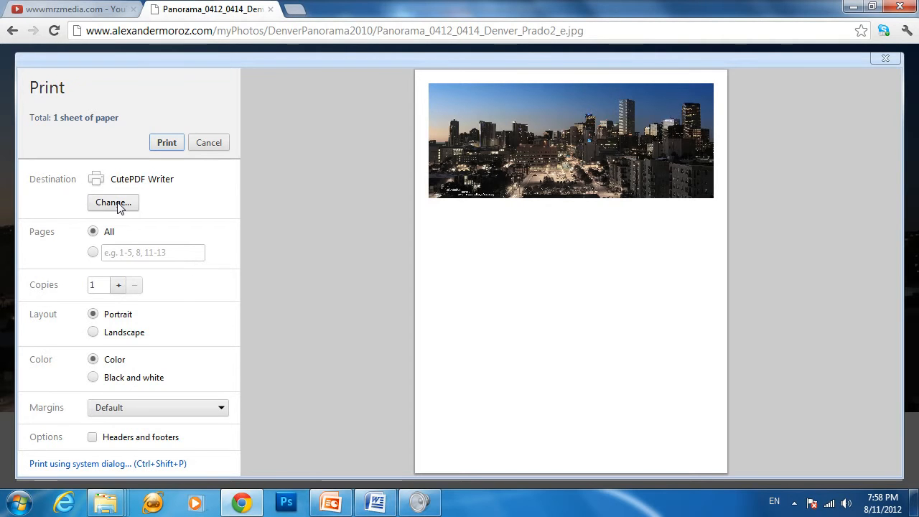
pyautogui.click(112, 202)
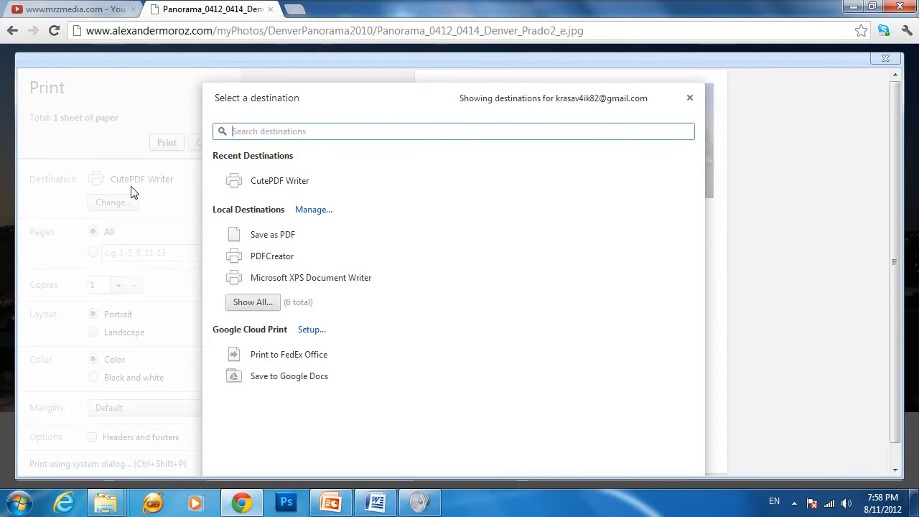
pyautogui.moveTo(281, 268)
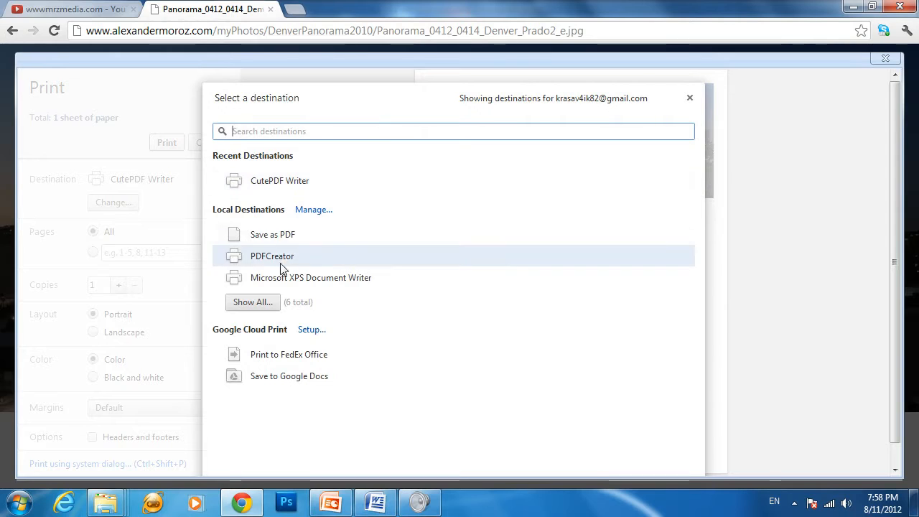
pyautogui.moveTo(284, 285)
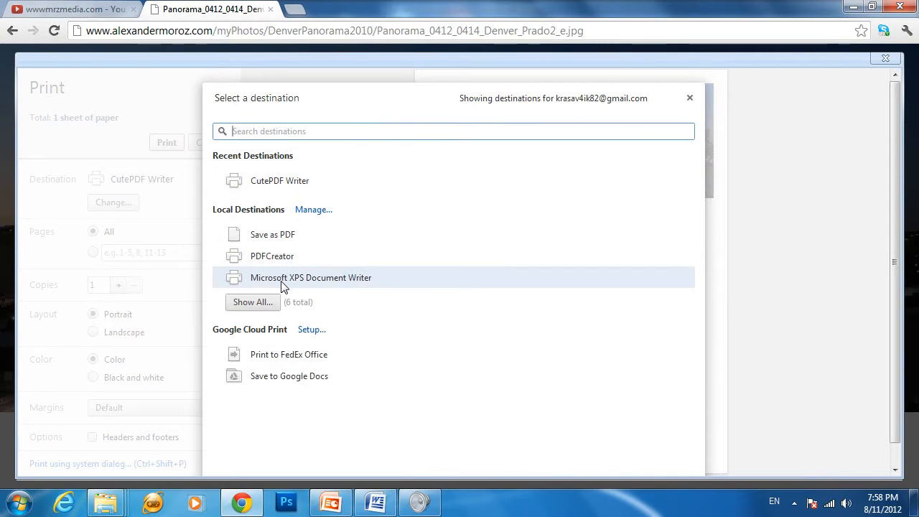
pyautogui.moveTo(310, 287)
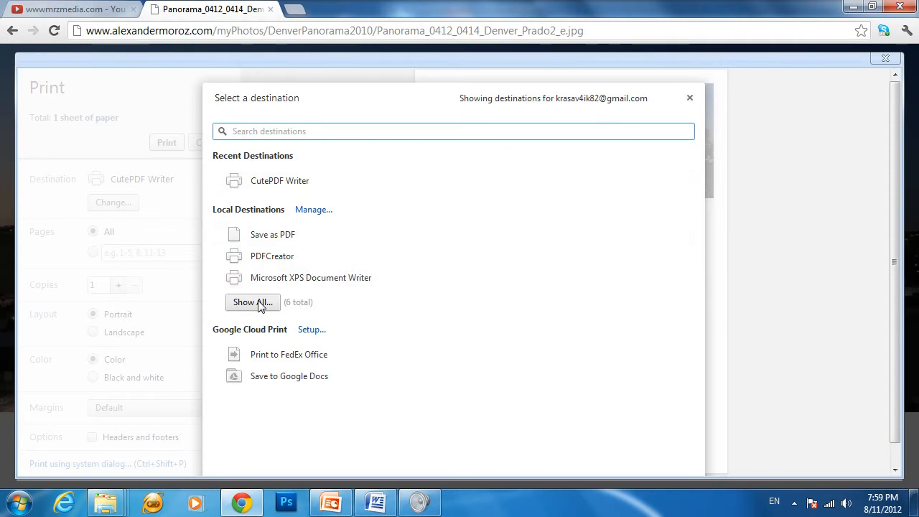
pyautogui.click(253, 301)
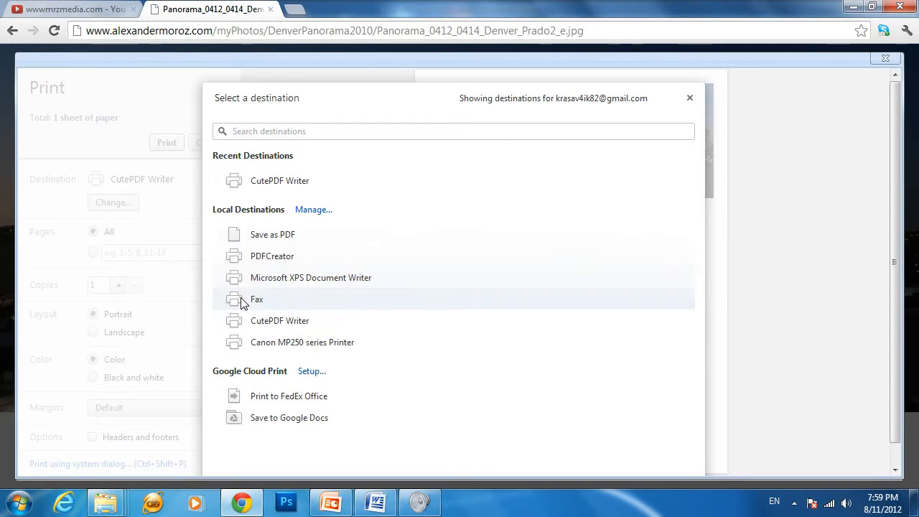
pyautogui.moveTo(290, 327)
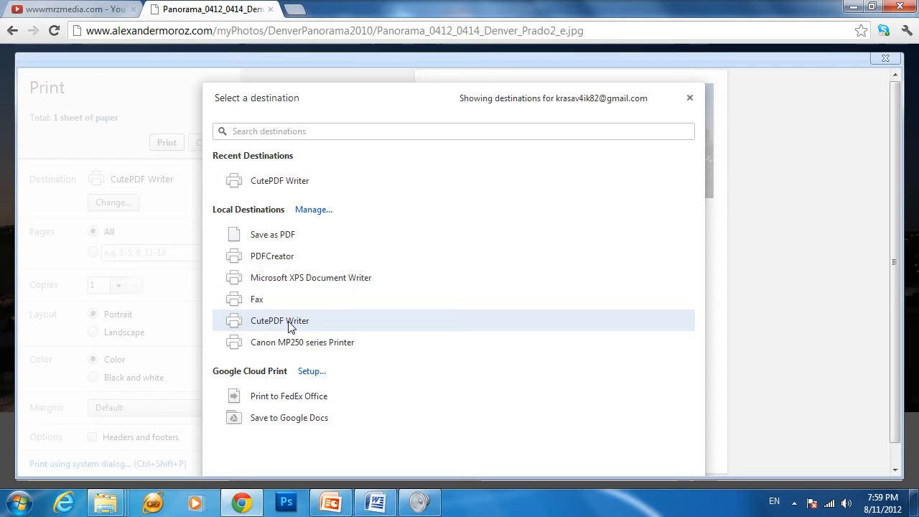
pyautogui.click(278, 321)
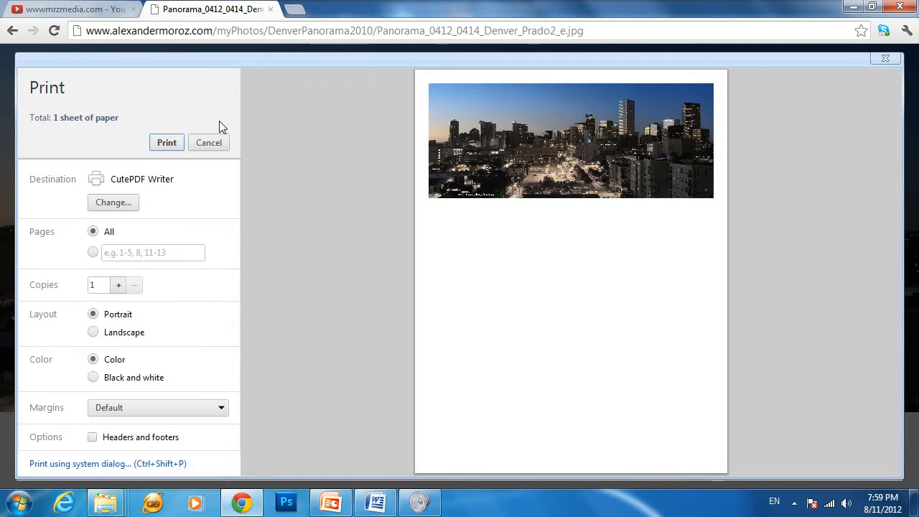
pyautogui.moveTo(167, 187)
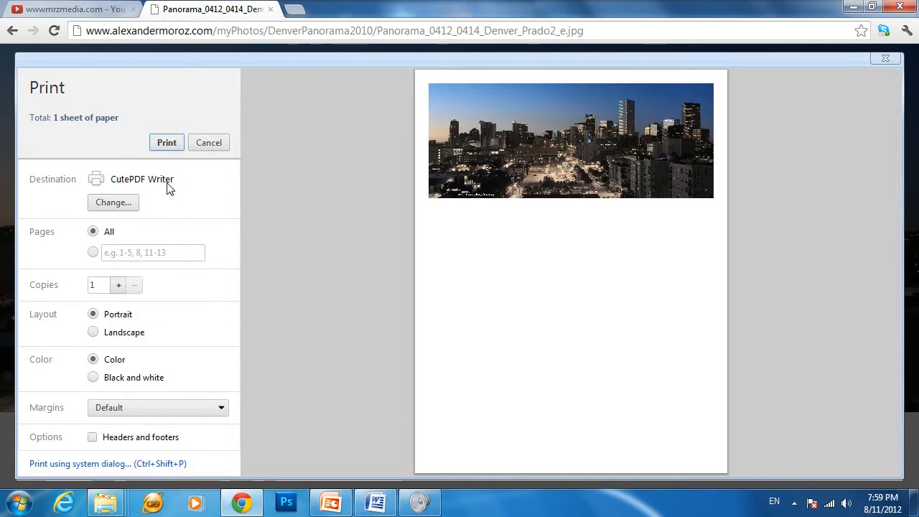
pyautogui.moveTo(273, 229)
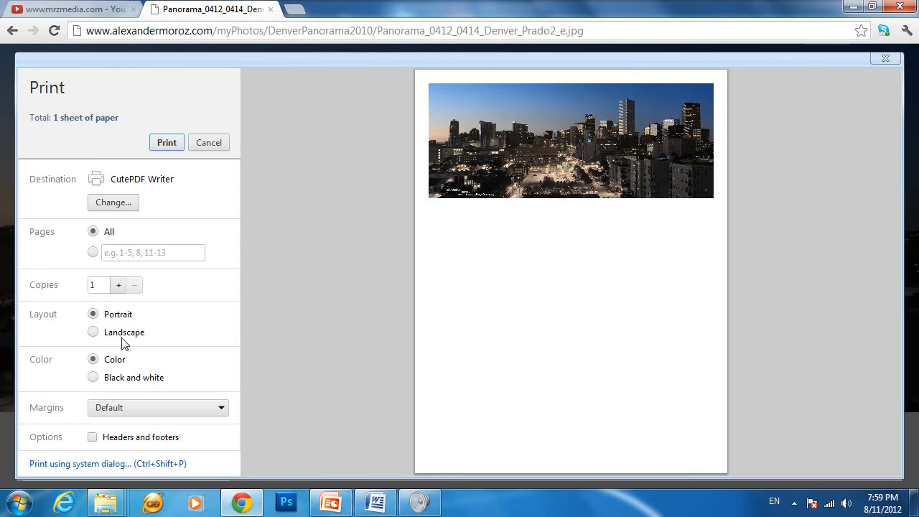
pyautogui.moveTo(97, 339)
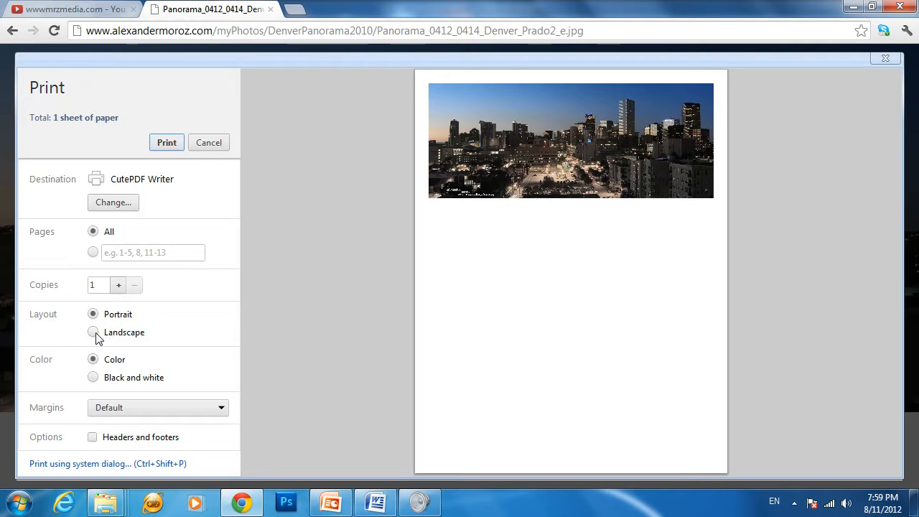
# - Set the printout to landscape, try black and white then colour, and leave headers and footers off
pyautogui.click(92, 333)
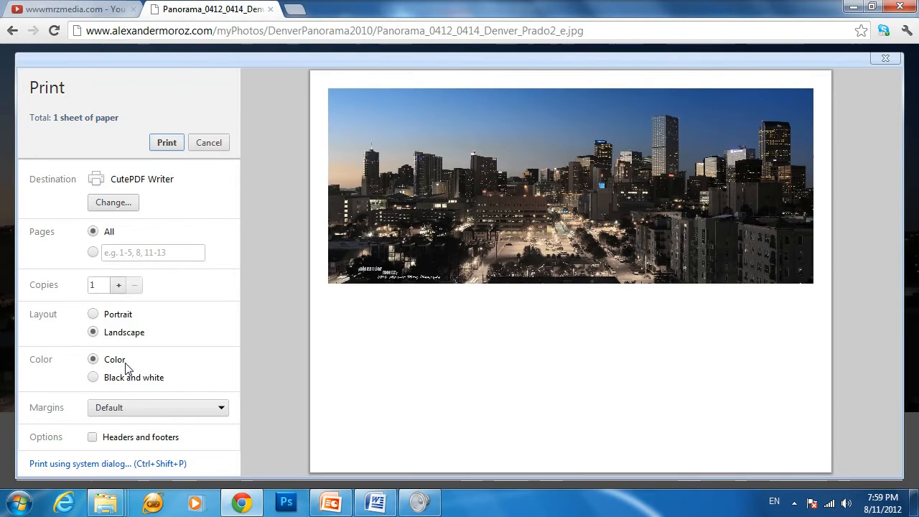
pyautogui.click(92, 376)
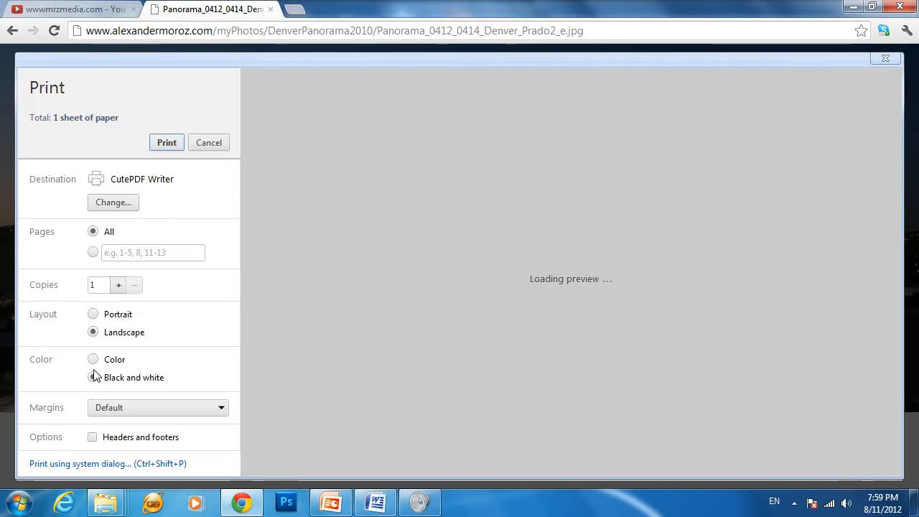
pyautogui.click(92, 359)
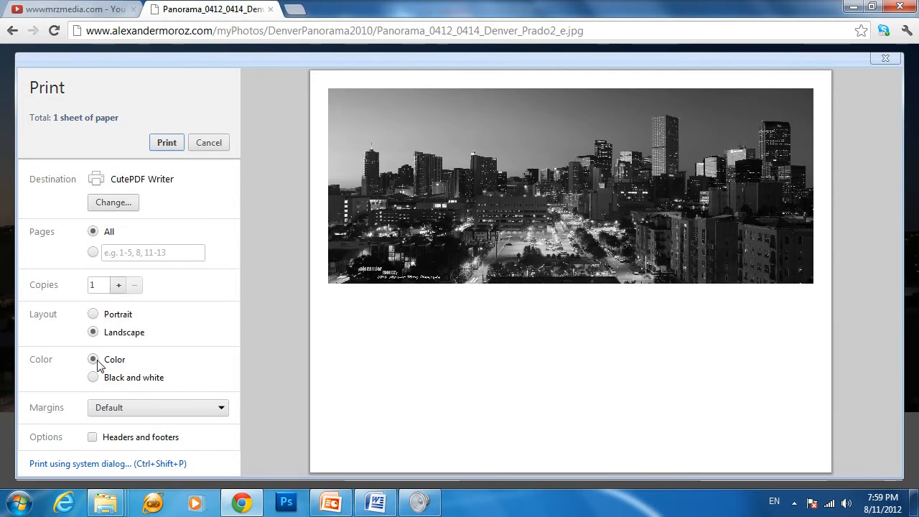
pyautogui.click(92, 359)
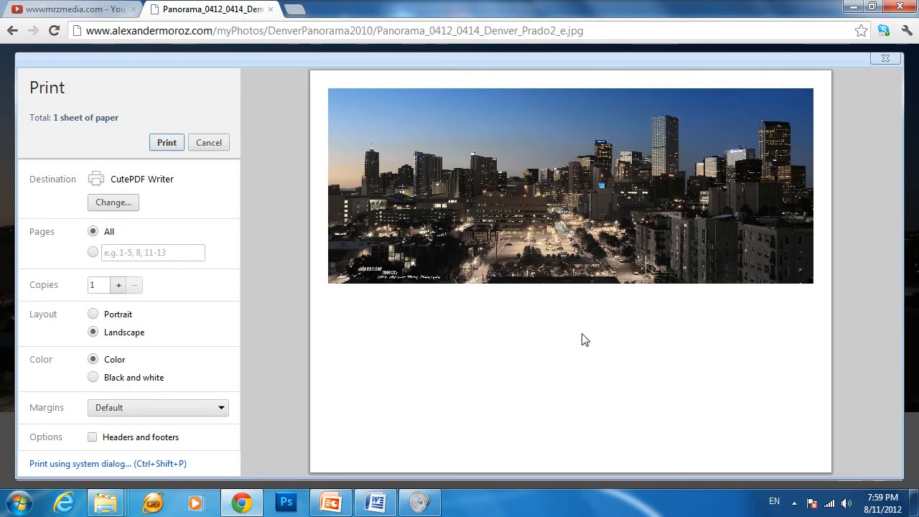
pyautogui.moveTo(98, 442)
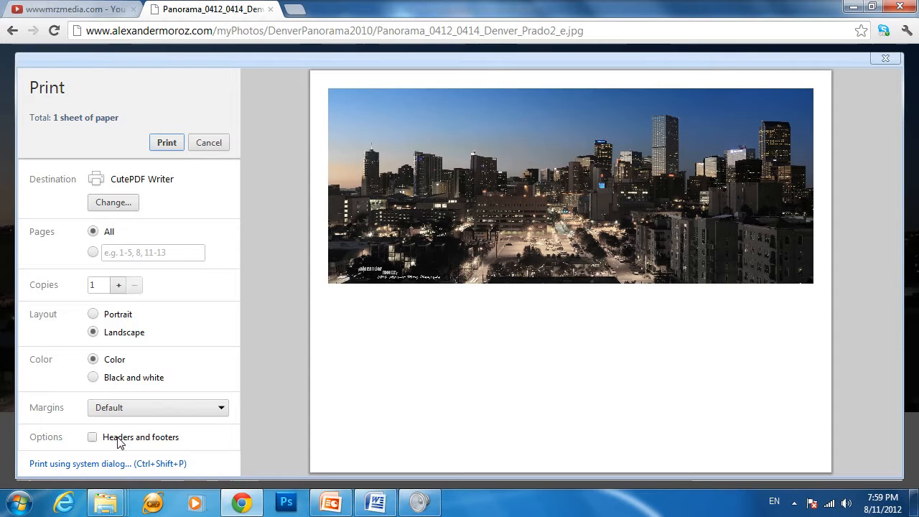
pyautogui.moveTo(79, 441)
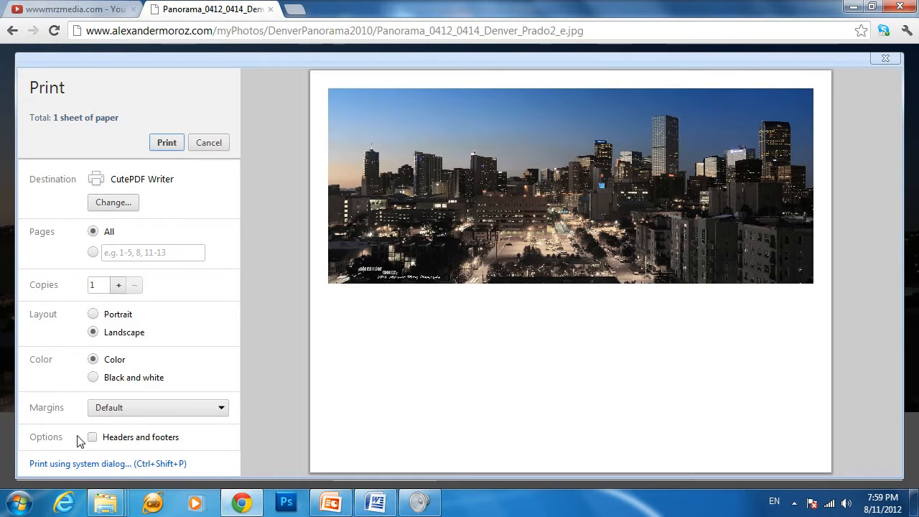
pyautogui.click(93, 436)
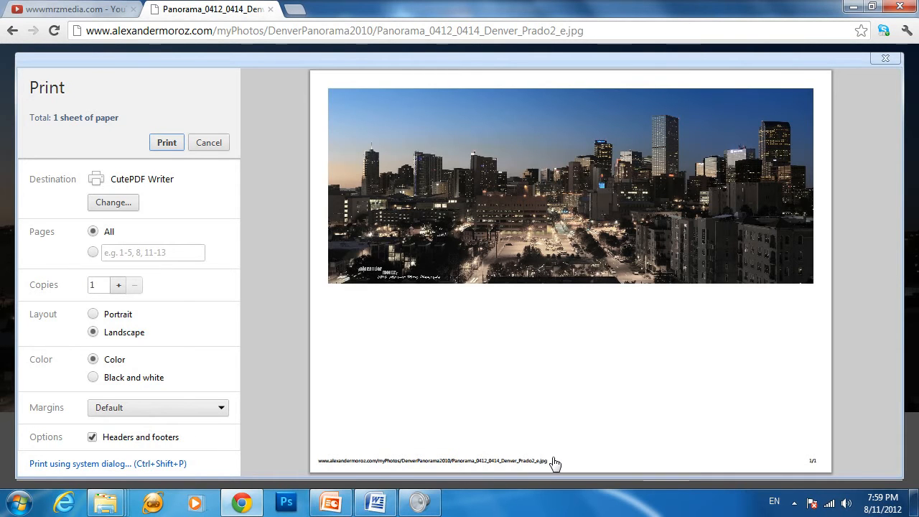
pyautogui.moveTo(462, 396)
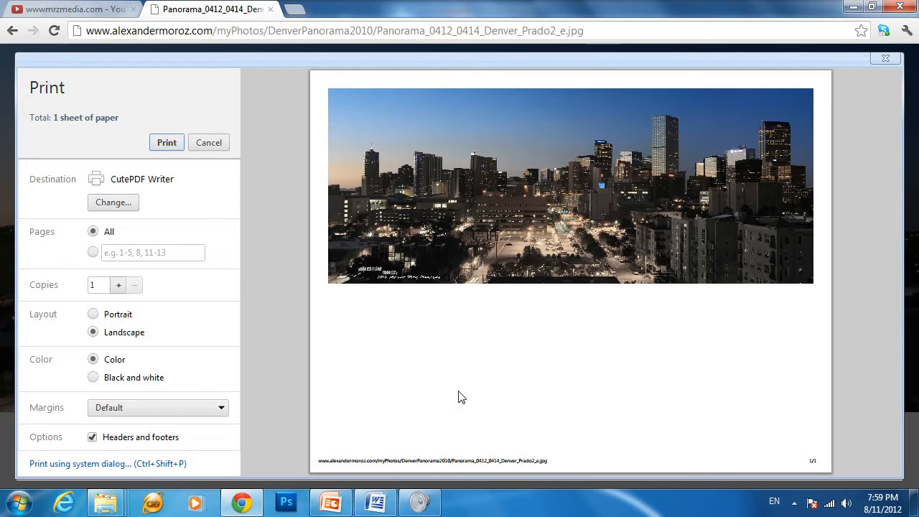
pyautogui.moveTo(700, 335)
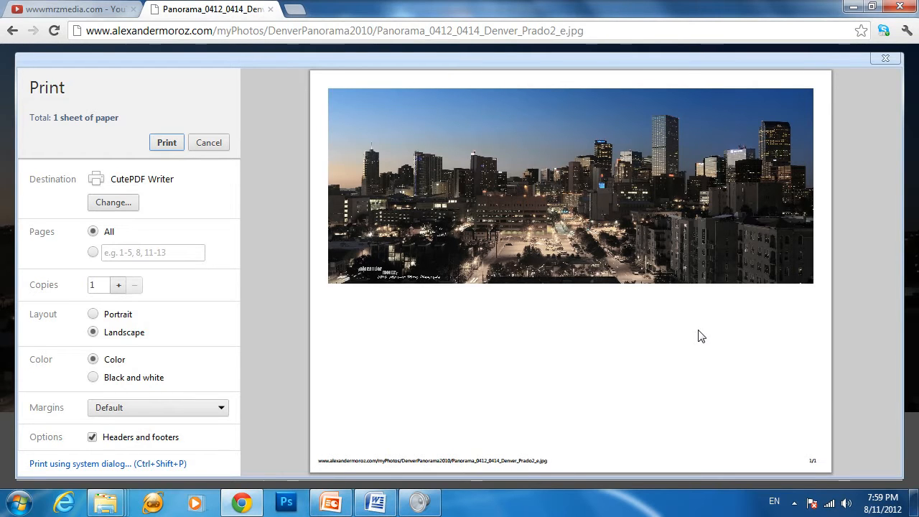
pyautogui.moveTo(703, 328)
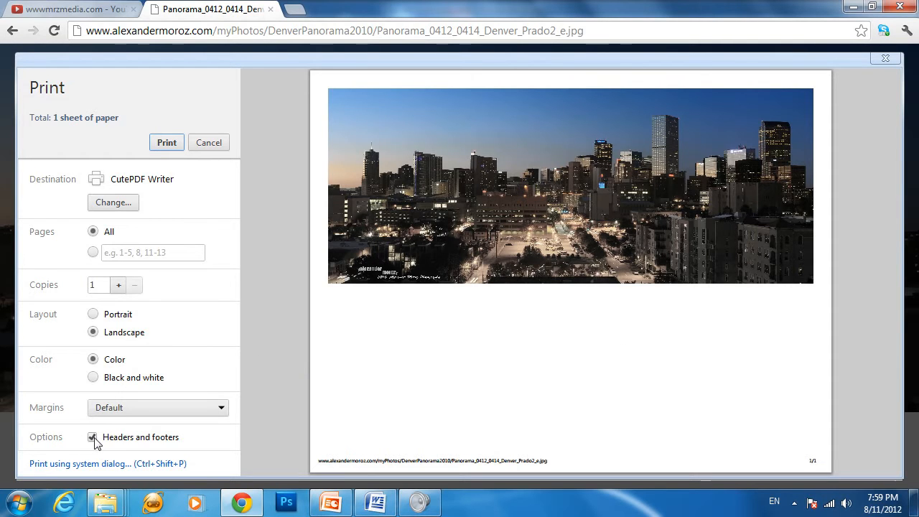
pyautogui.click(92, 436)
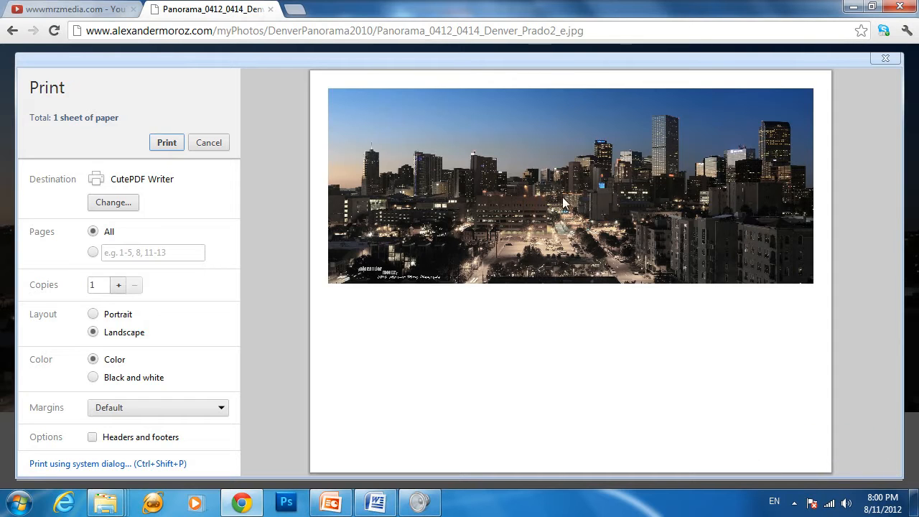
pyautogui.moveTo(543, 285)
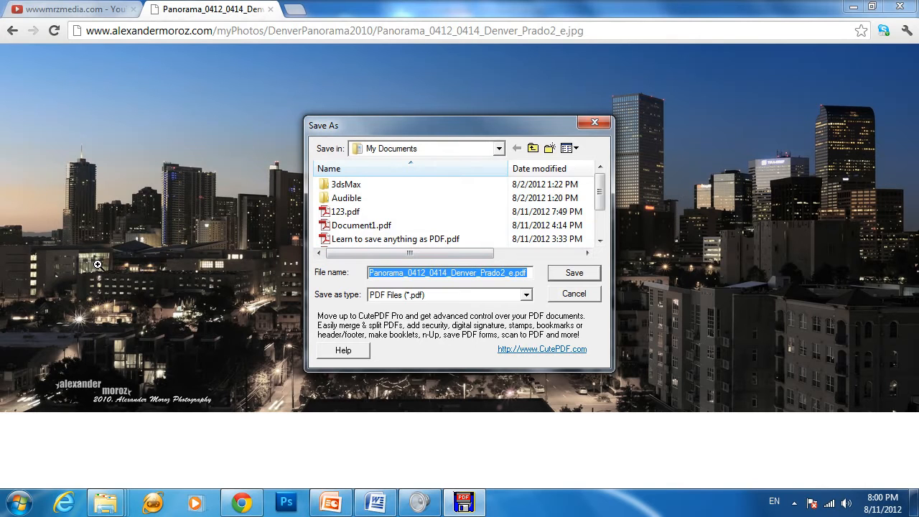
# - Save the panorama as 5.pdf in Documents and open it in Adobe Reader
pyautogui.write('5')
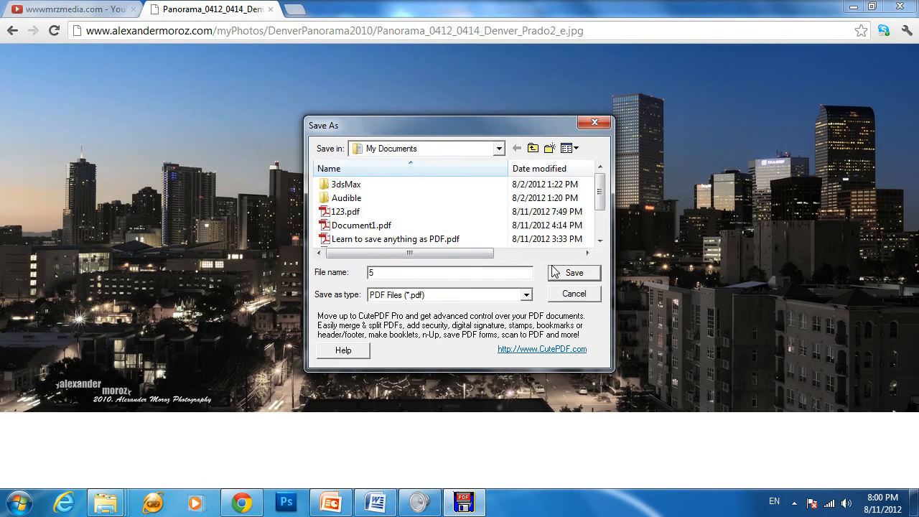
pyautogui.moveTo(574, 275)
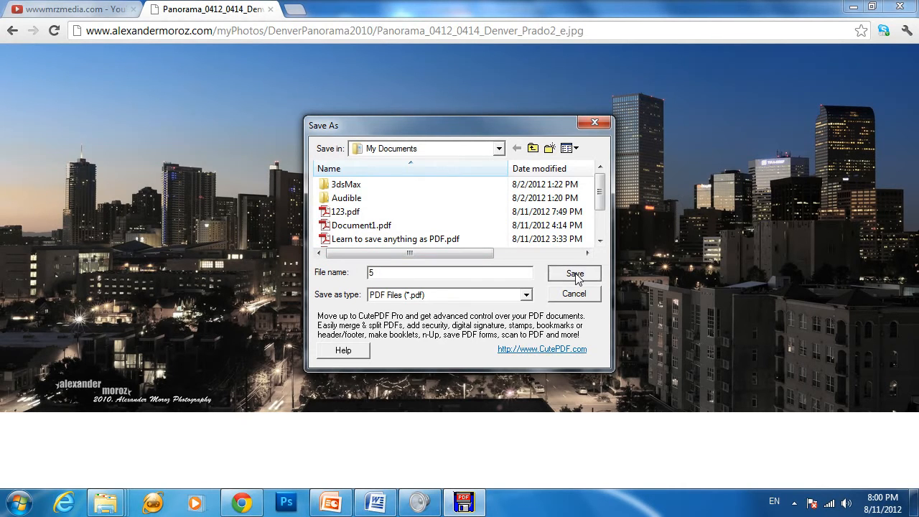
pyautogui.click(574, 273)
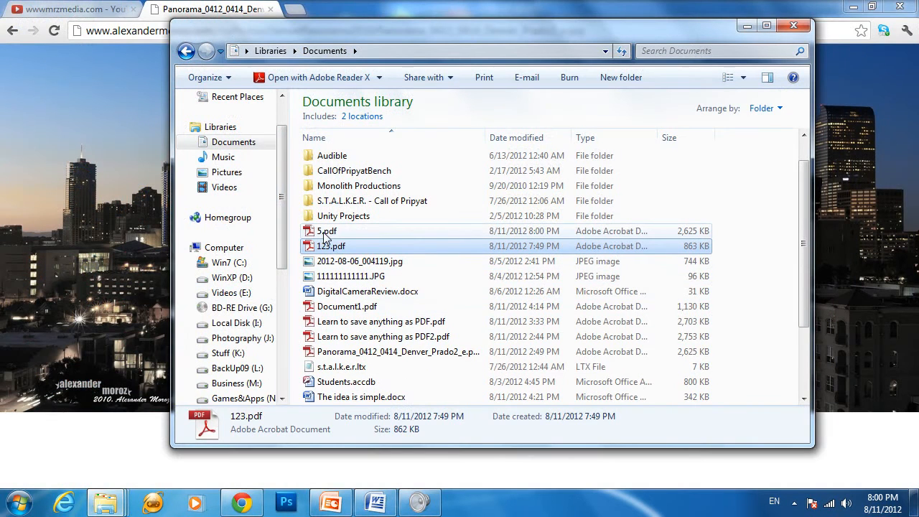
pyautogui.doubleClick(323, 229)
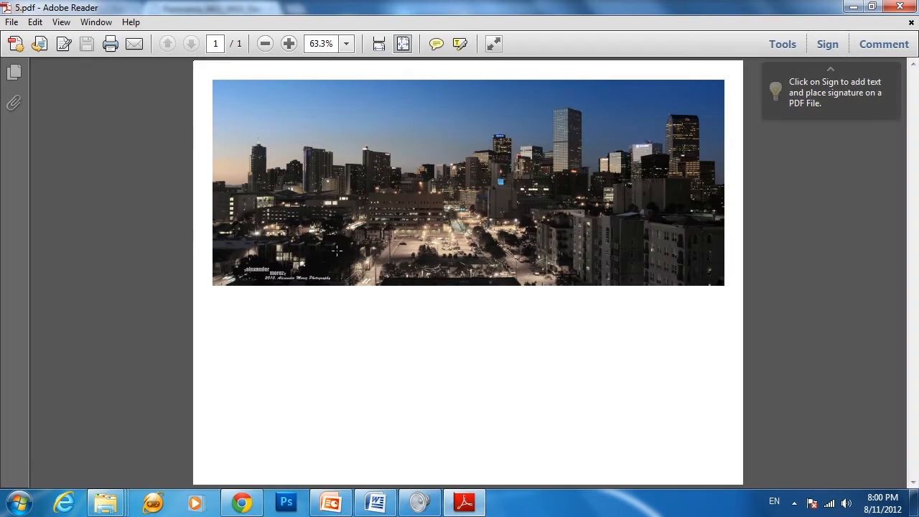
pyautogui.moveTo(588, 137)
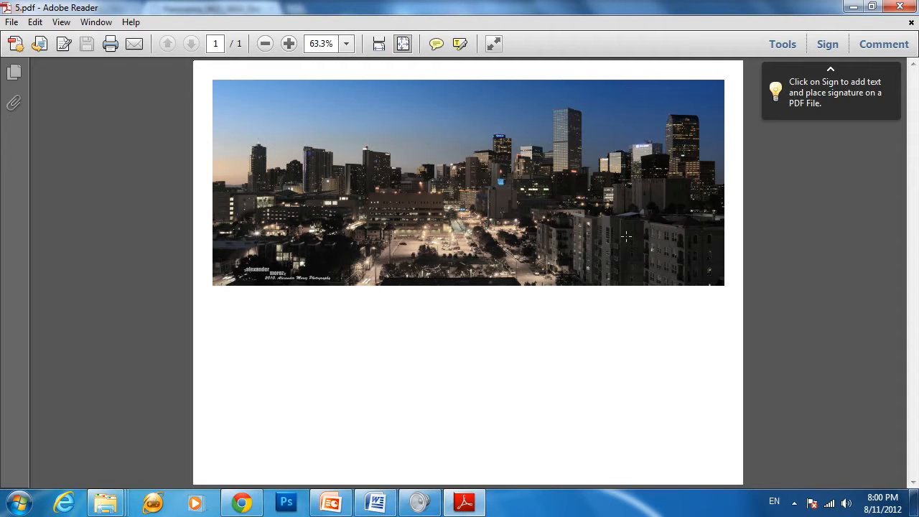
pyautogui.moveTo(661, 388)
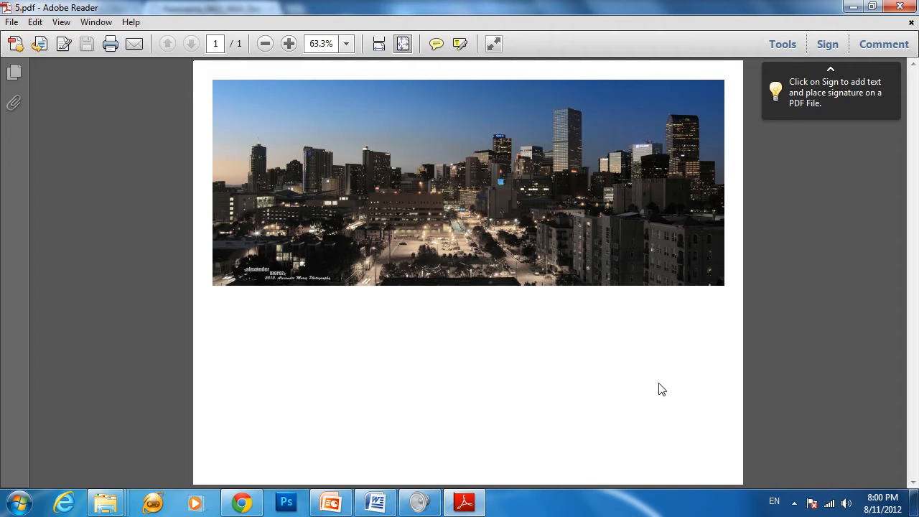
pyautogui.moveTo(614, 237)
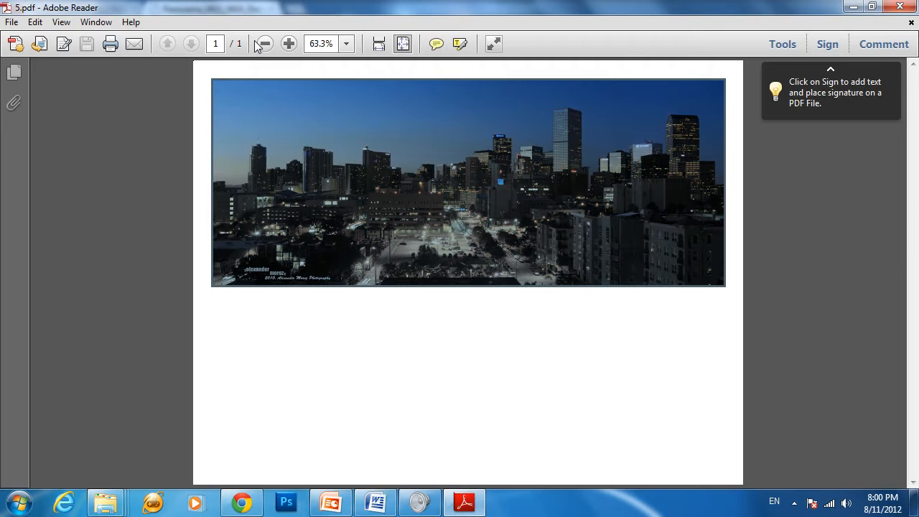
# - Zoom the PDF from 100% up to 150% and back to 100% to inspect the panorama, then return to Chrome
pyautogui.click(285, 43)
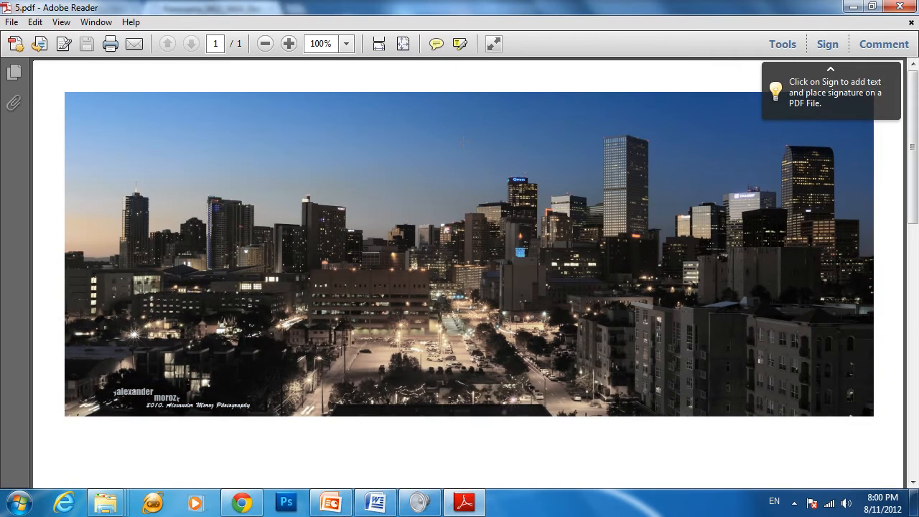
pyautogui.click(288, 43)
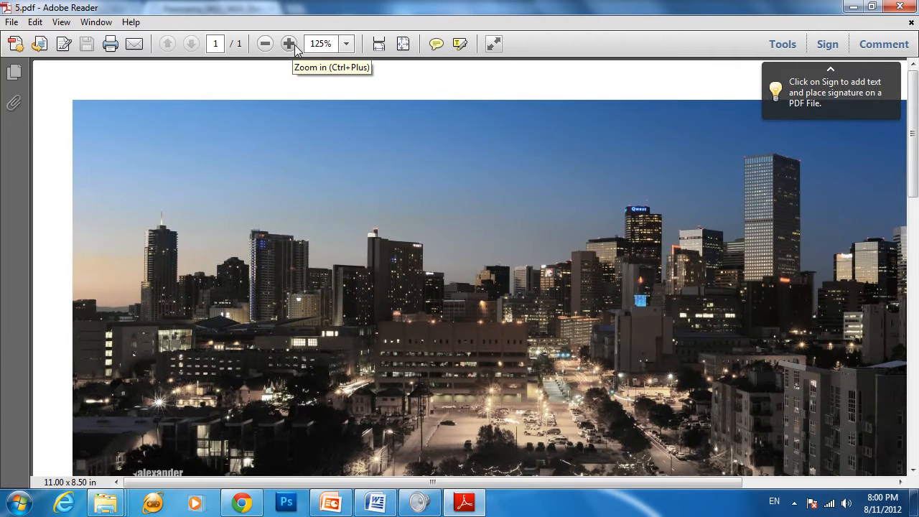
pyautogui.scroll(-3)
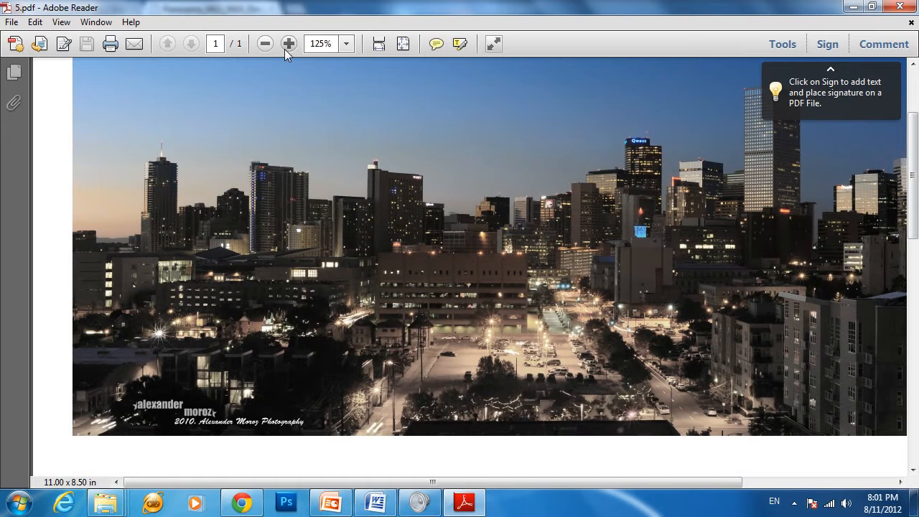
pyautogui.click(287, 43)
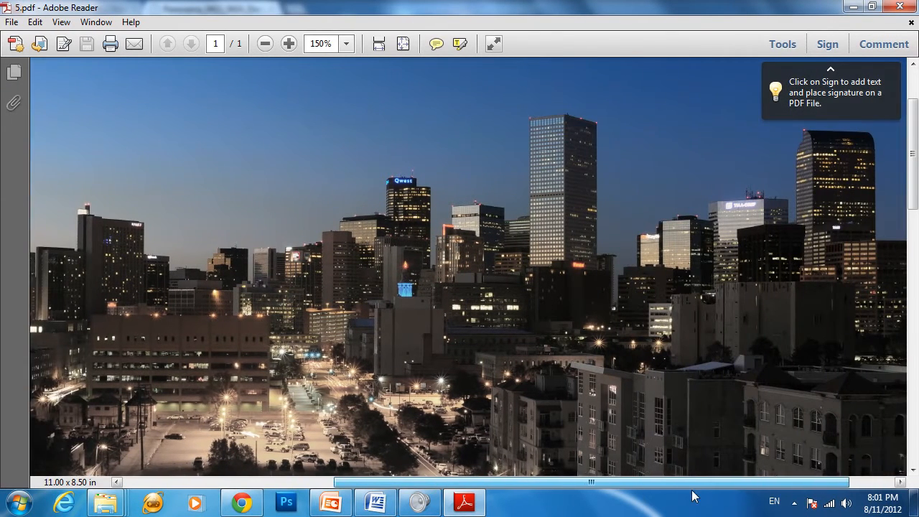
pyautogui.scroll(-3)
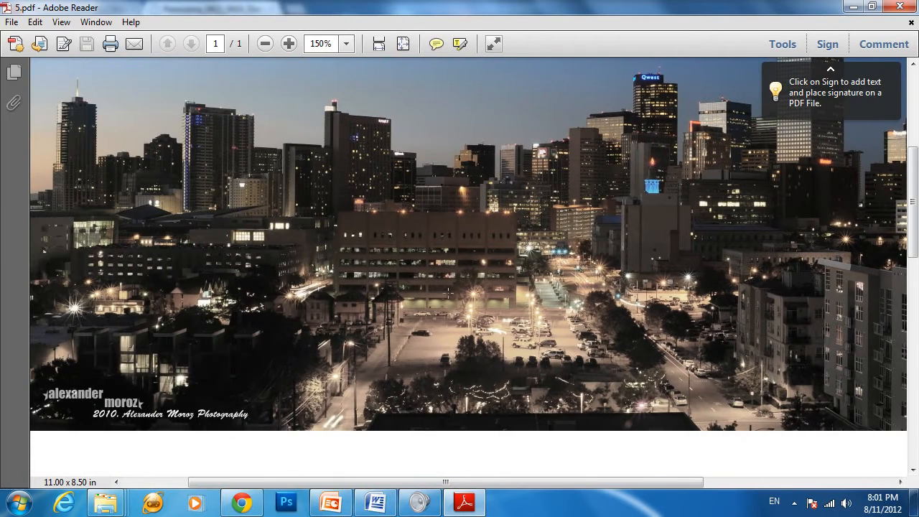
pyautogui.click(270, 43)
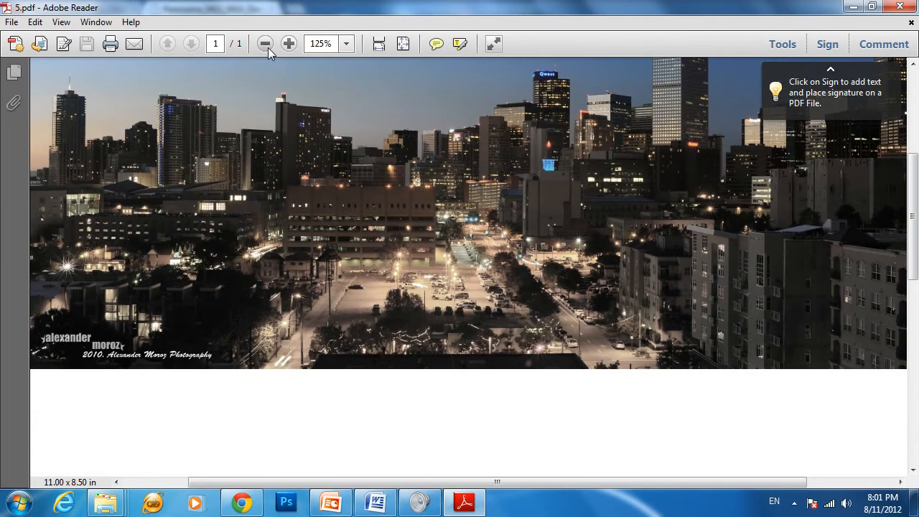
pyautogui.click(265, 43)
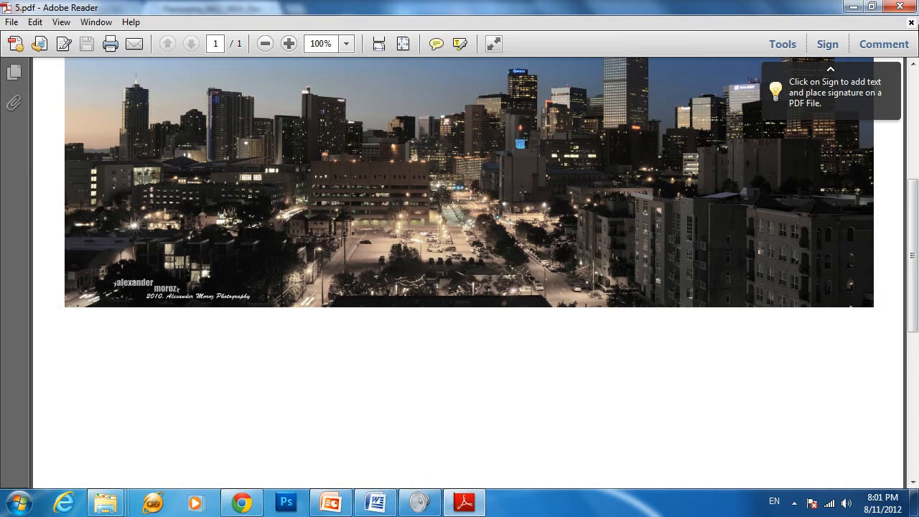
pyautogui.moveTo(897, 45)
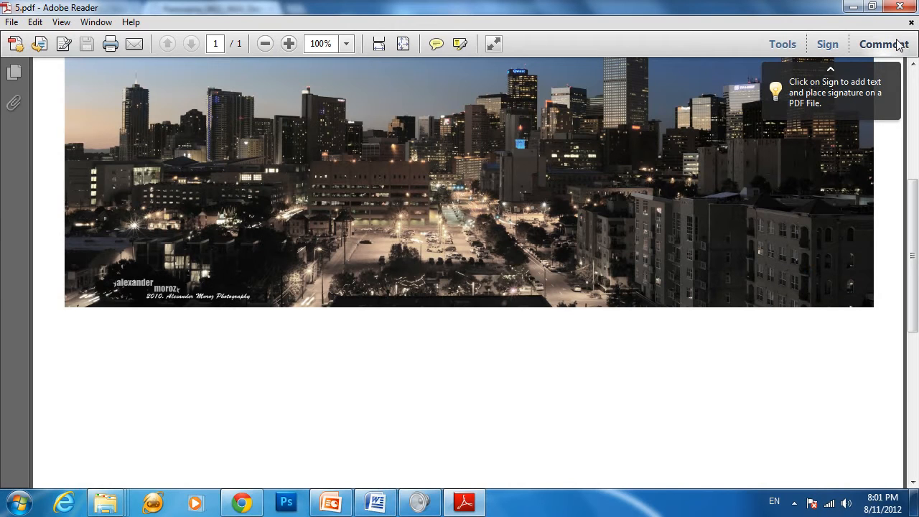
pyautogui.moveTo(894, 47)
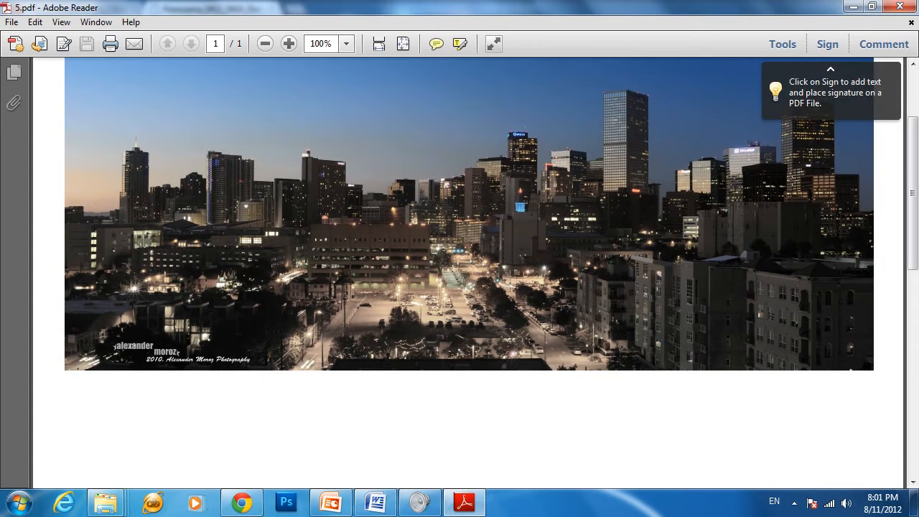
pyautogui.scroll(-3)
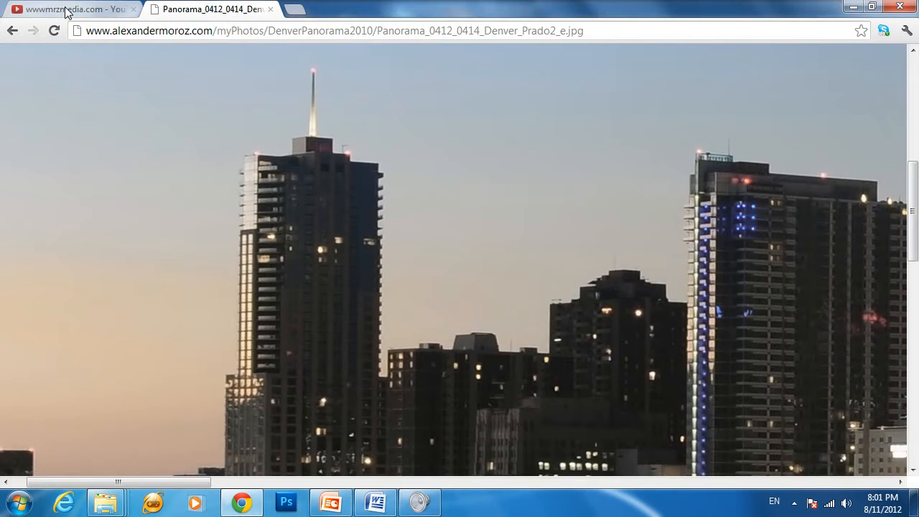
# - Switch to the YouTube channel page and start printing it from the right-click shortcut menu
pyautogui.click(64, 9)
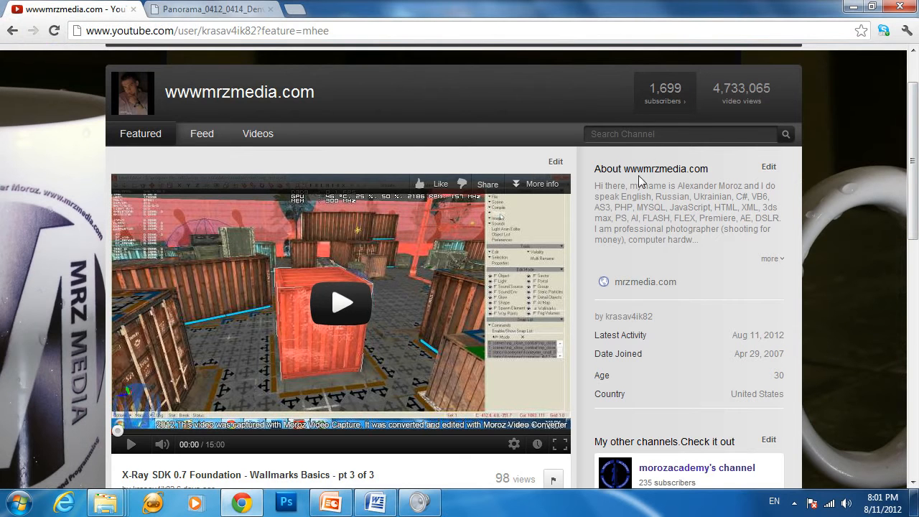
pyautogui.moveTo(827, 270)
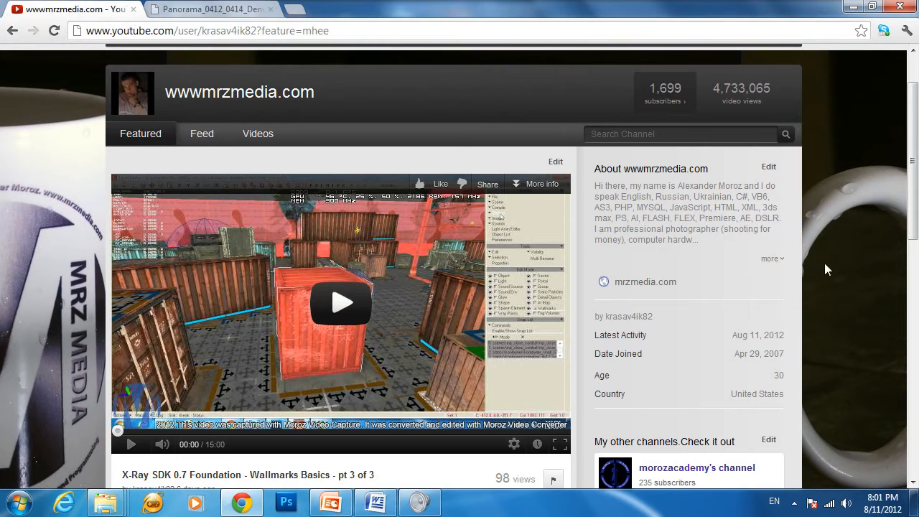
pyautogui.rightClick(827, 270)
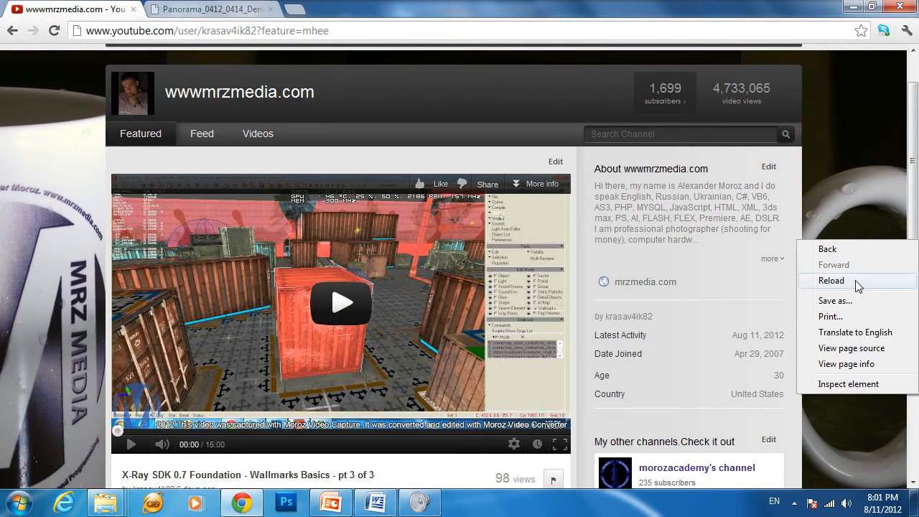
pyautogui.click(831, 315)
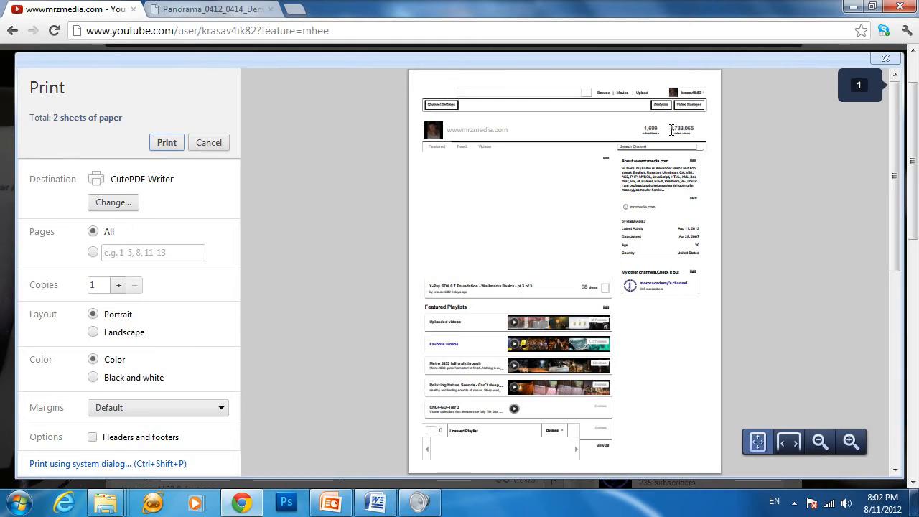
pyautogui.moveTo(158, 203)
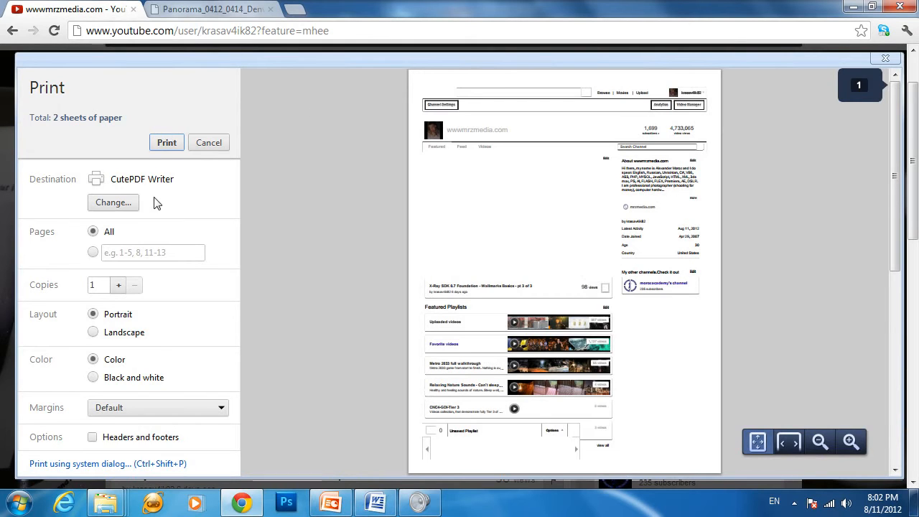
pyautogui.moveTo(675, 106)
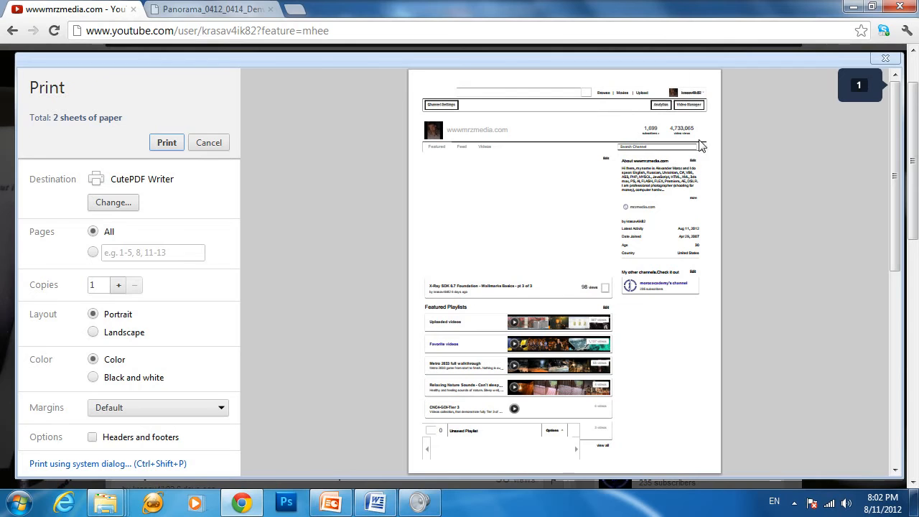
pyautogui.moveTo(167, 157)
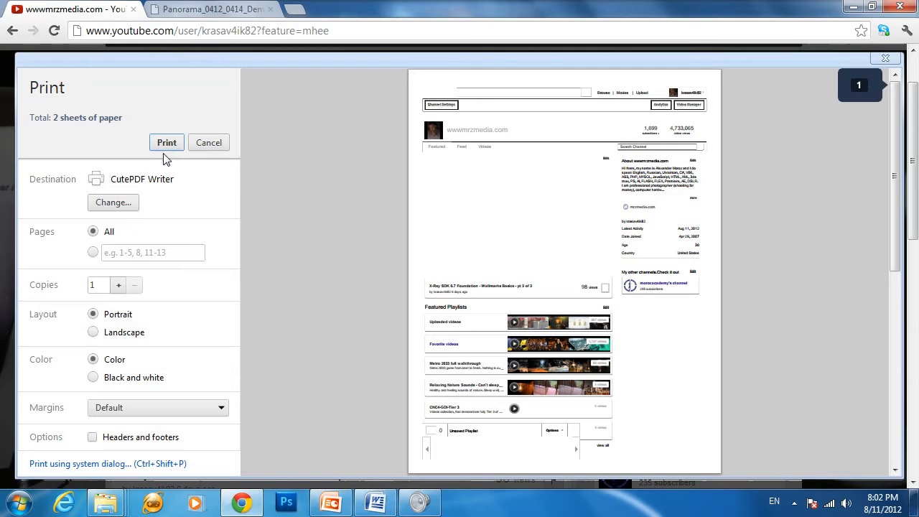
pyautogui.moveTo(161, 153)
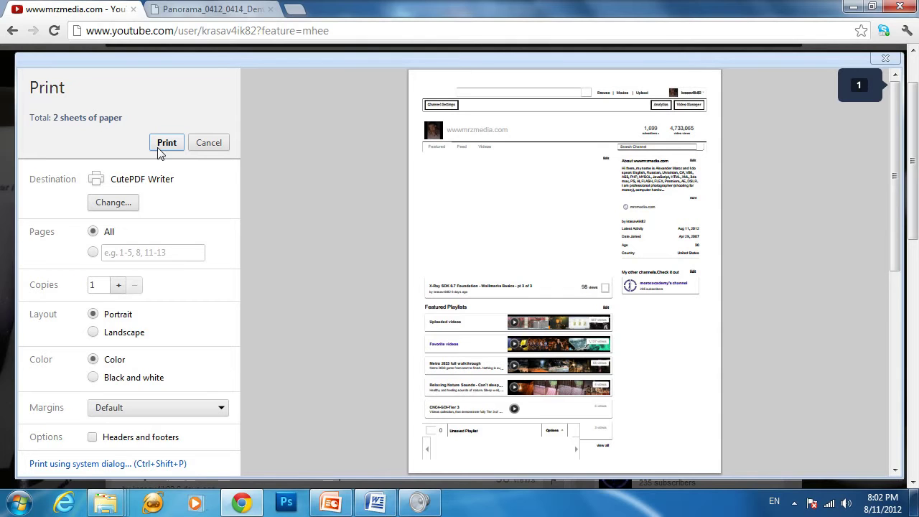
pyautogui.moveTo(154, 300)
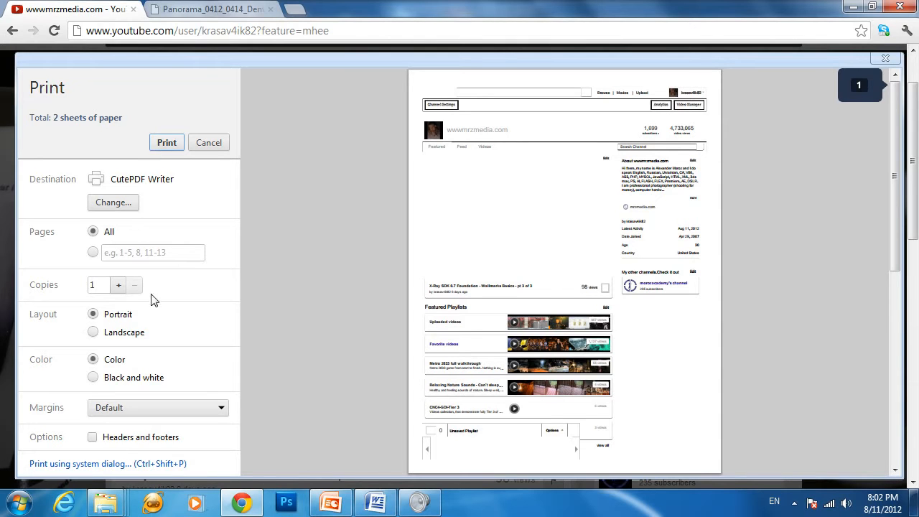
# - Set the channel page printout to landscape orientation, giving three sheets
pyautogui.click(91, 333)
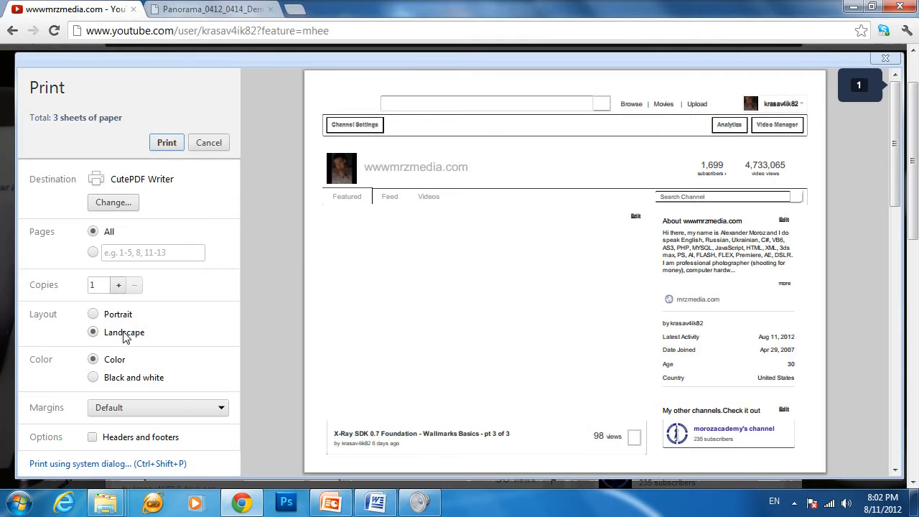
# - Keep the printout in colour after trying black and white, print to CutePDF Writer and save as wwwmrzmedia.pdf
pyautogui.click(92, 376)
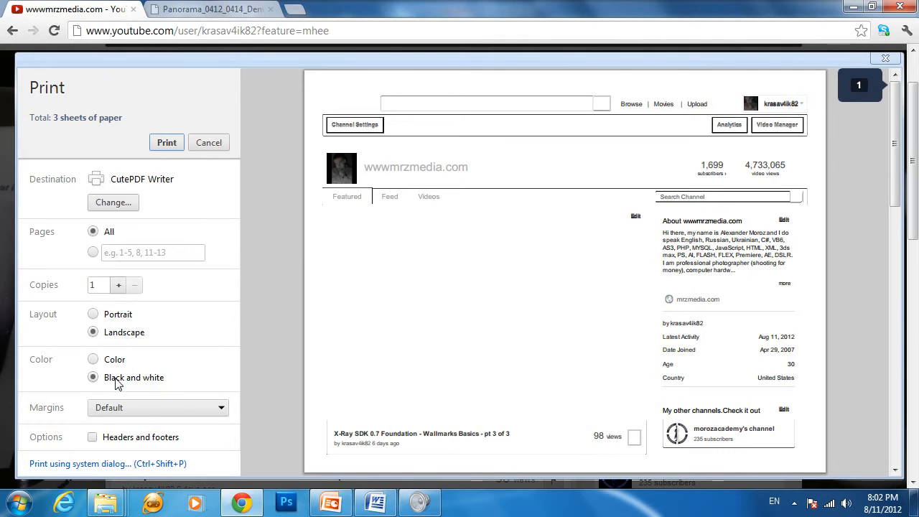
pyautogui.click(92, 359)
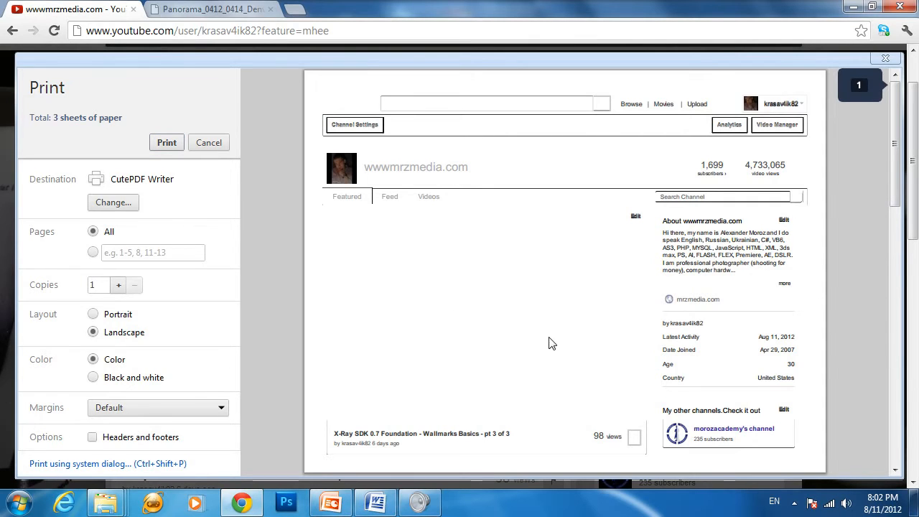
pyautogui.moveTo(402, 112)
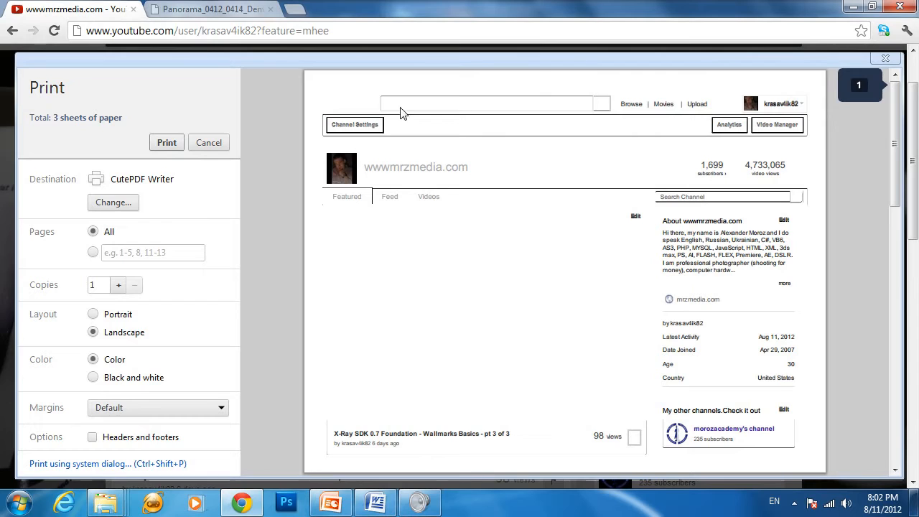
pyautogui.moveTo(288, 145)
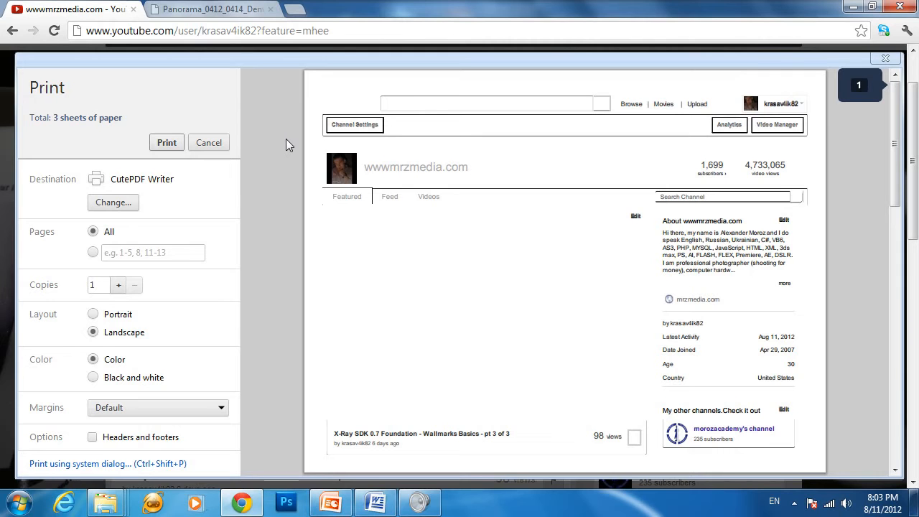
pyautogui.scroll(-3)
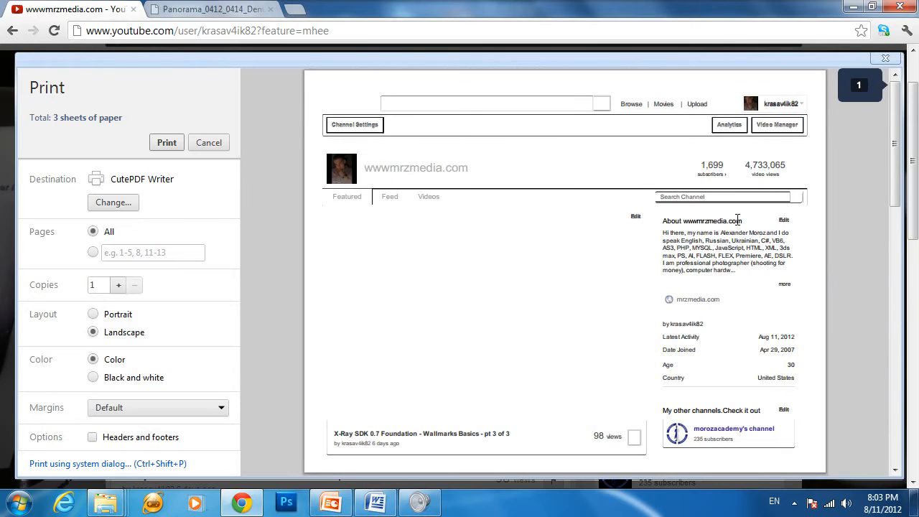
pyautogui.moveTo(718, 297)
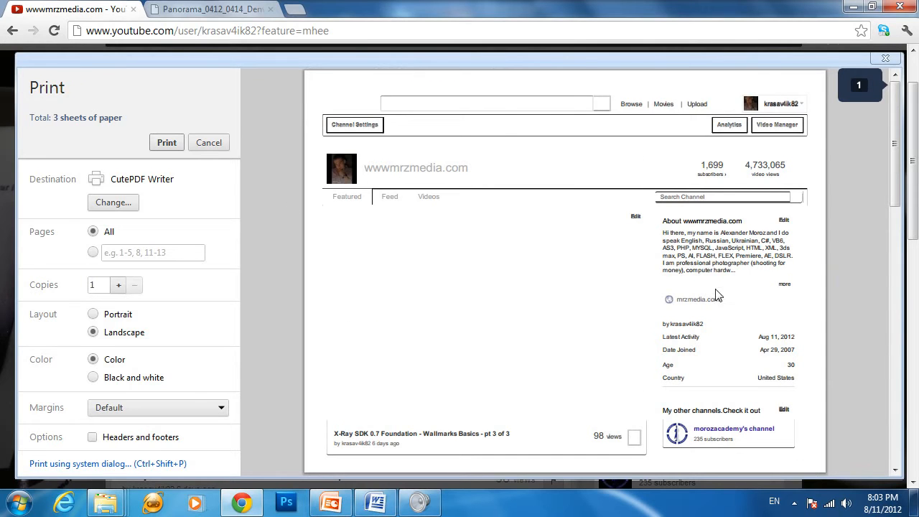
pyautogui.moveTo(551, 402)
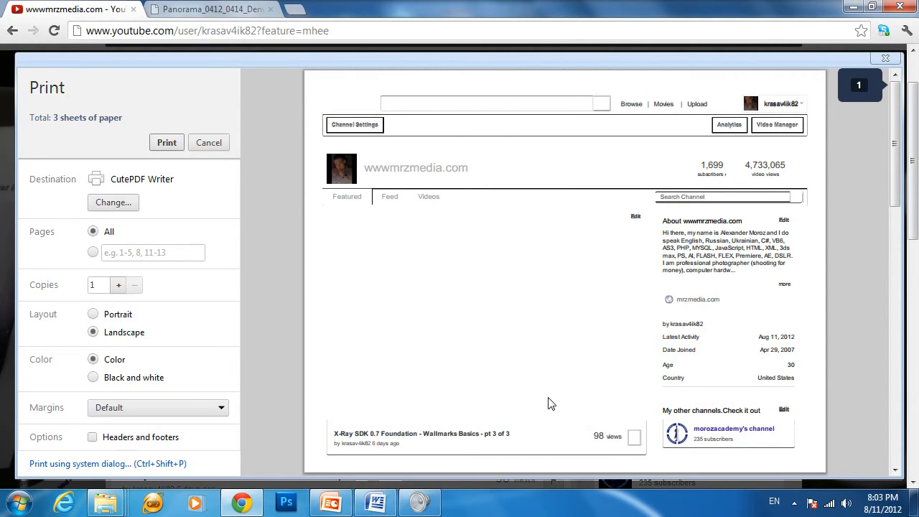
pyautogui.moveTo(554, 376)
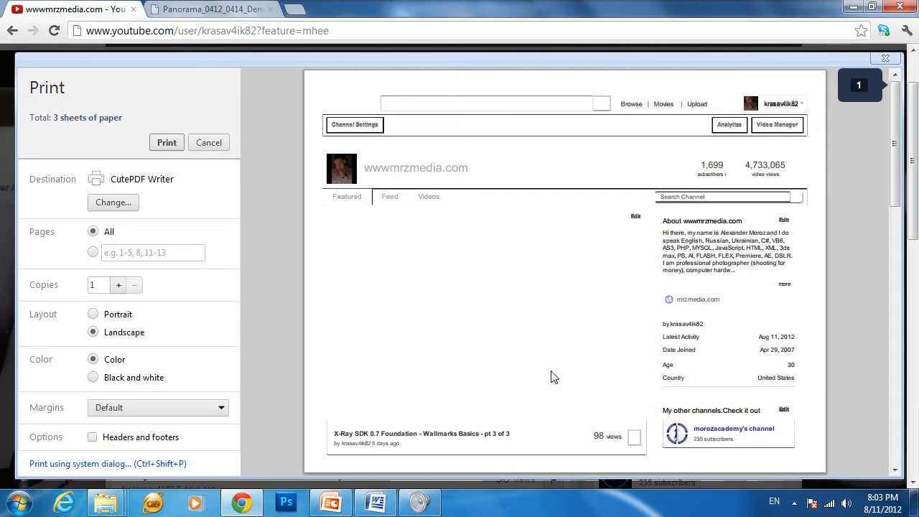
pyautogui.moveTo(514, 327)
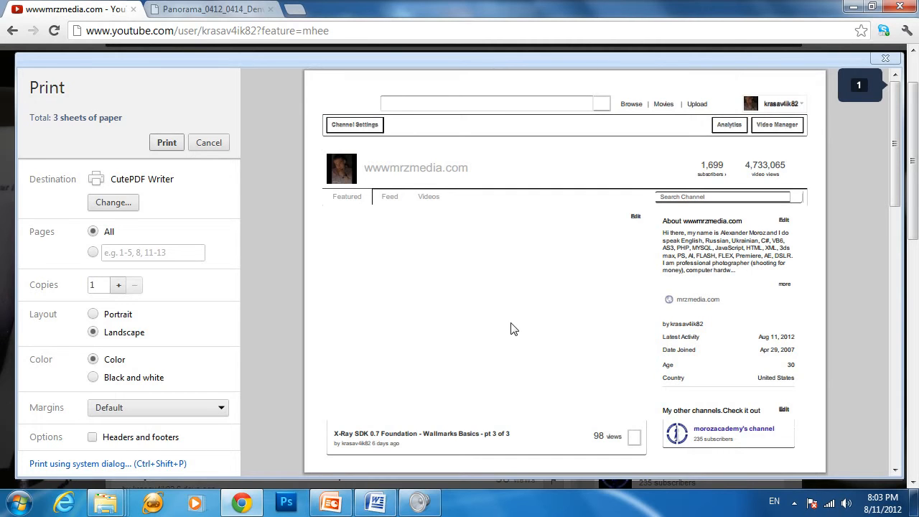
pyautogui.moveTo(347, 335)
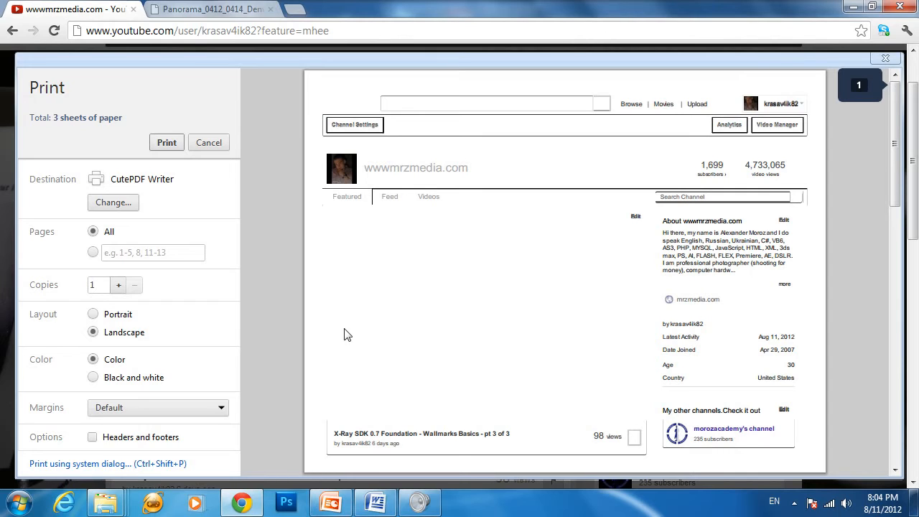
pyautogui.moveTo(138, 107)
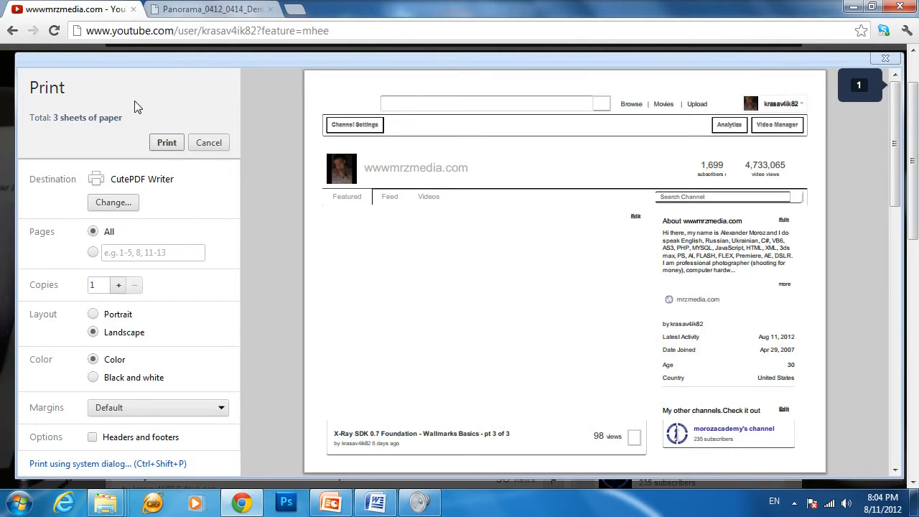
pyautogui.click(209, 142)
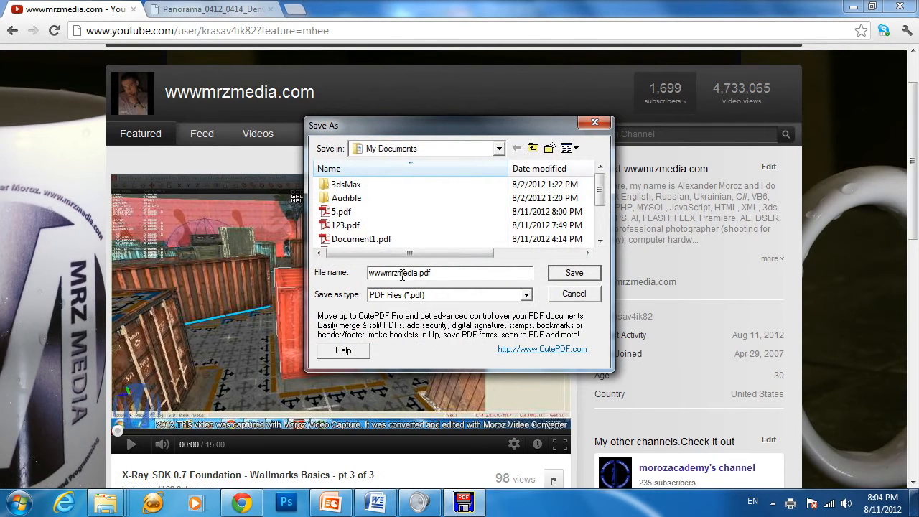
pyautogui.click(574, 273)
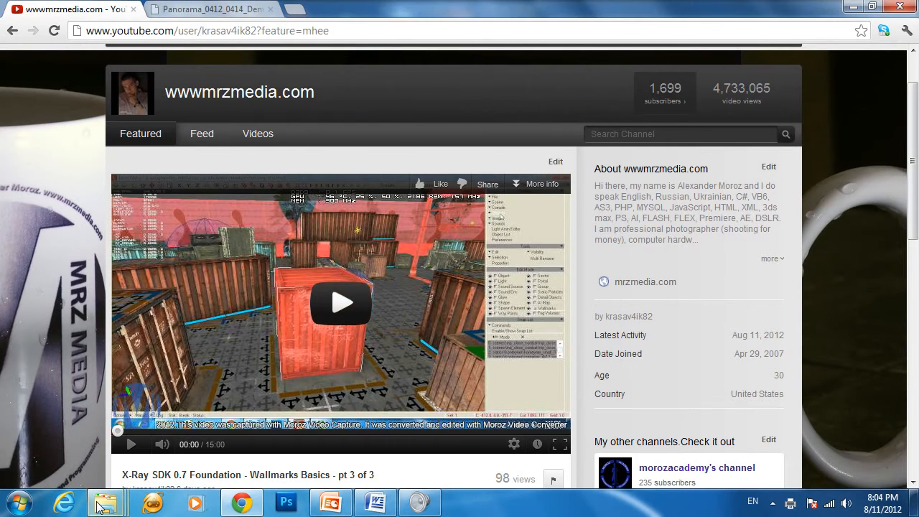
# - Open the Documents library listing the saved PDFs, including wwwmrzmedia.pdf
pyautogui.click(106, 502)
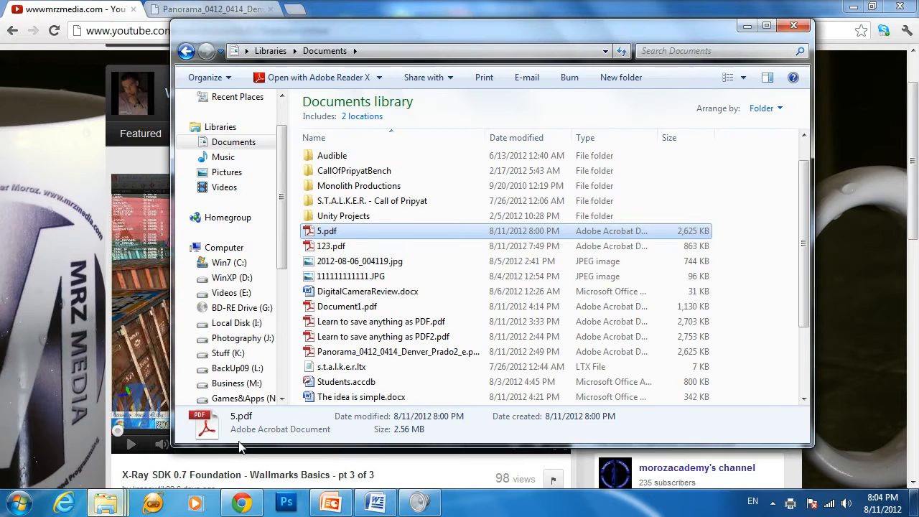
pyautogui.moveTo(358, 313)
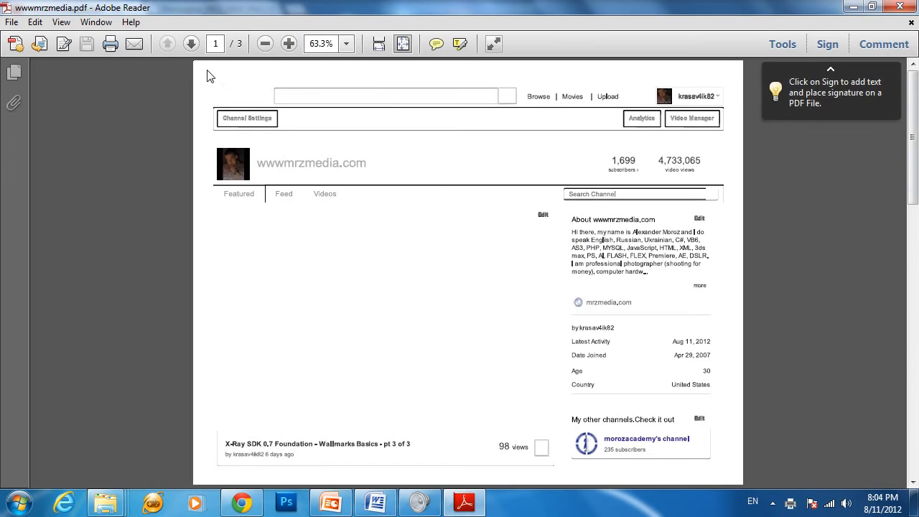
# - Zoom the channel-page PDF to 100%, page through to the second page, then view it at 150%
pyautogui.click(285, 43)
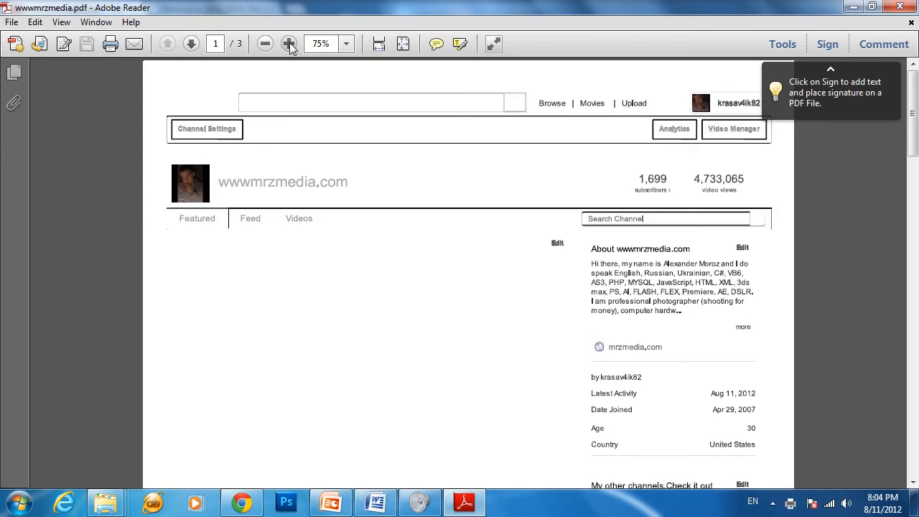
pyautogui.click(287, 43)
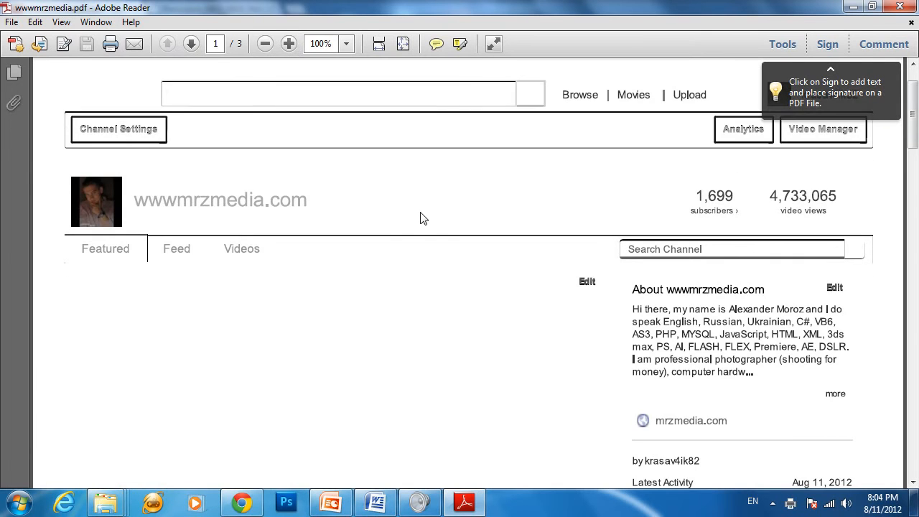
pyautogui.click(190, 43)
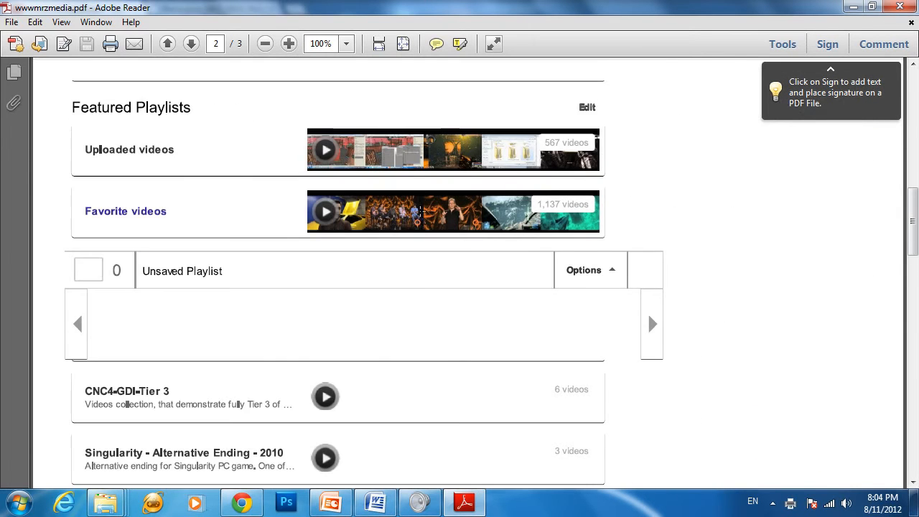
pyautogui.scroll(-3)
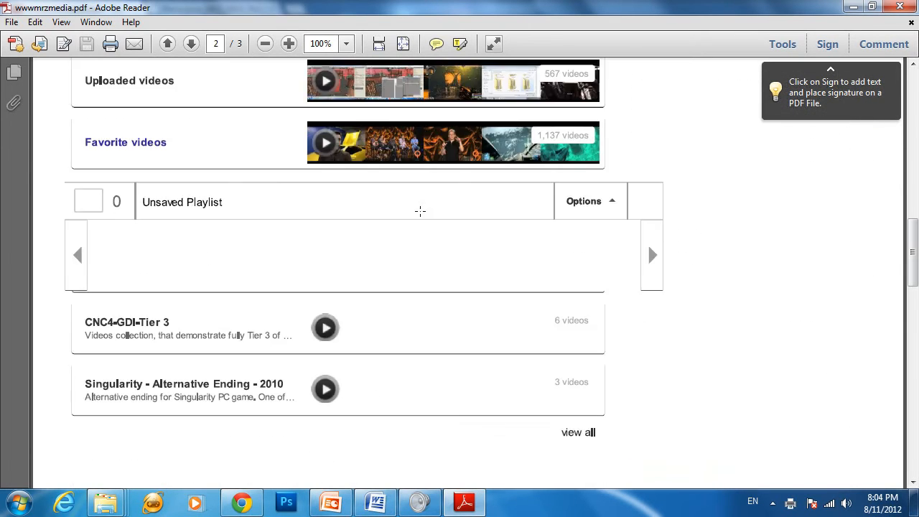
pyautogui.scroll(-3)
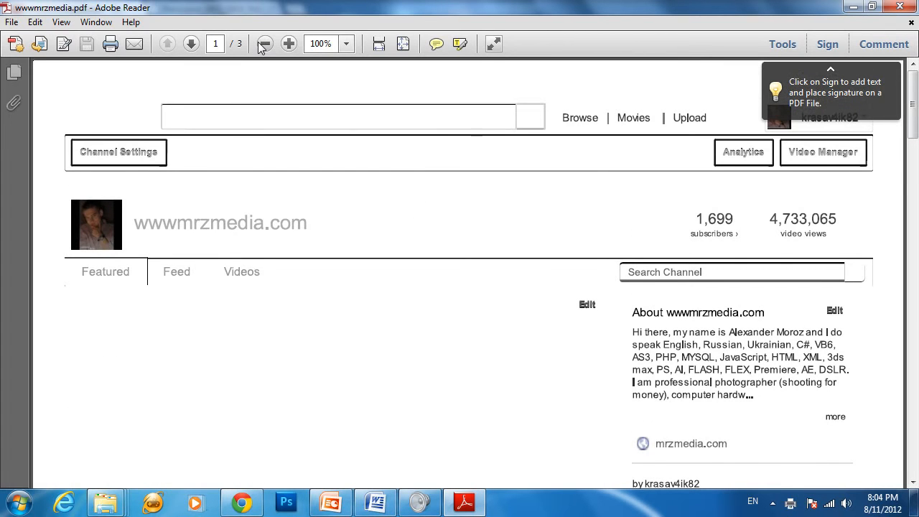
pyautogui.moveTo(285, 44)
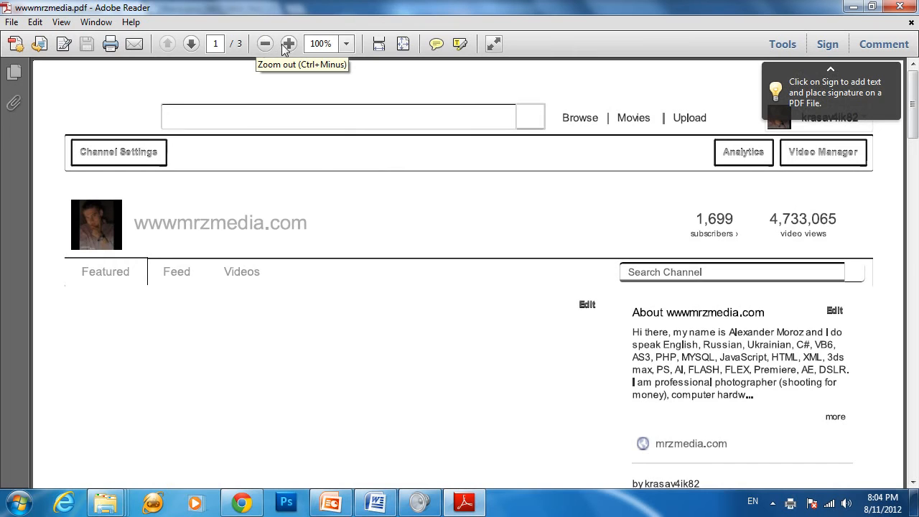
pyautogui.click(288, 43)
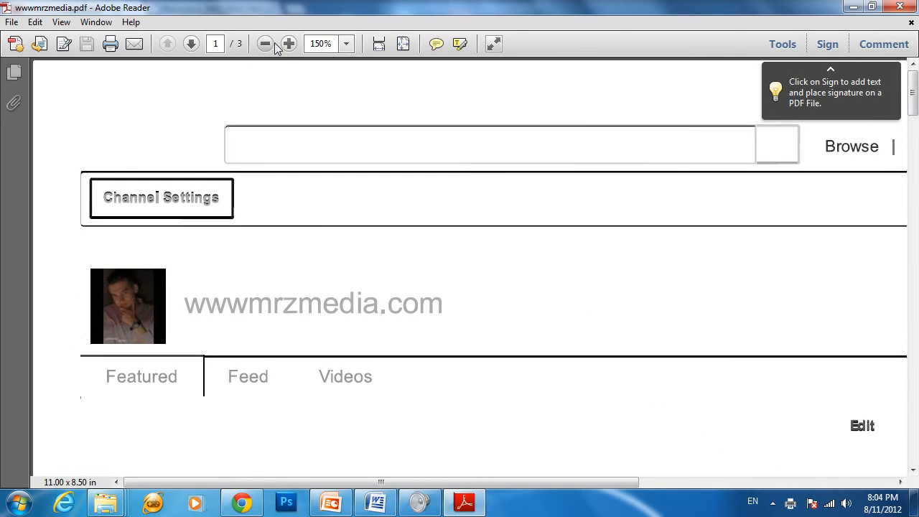
pyautogui.click(267, 43)
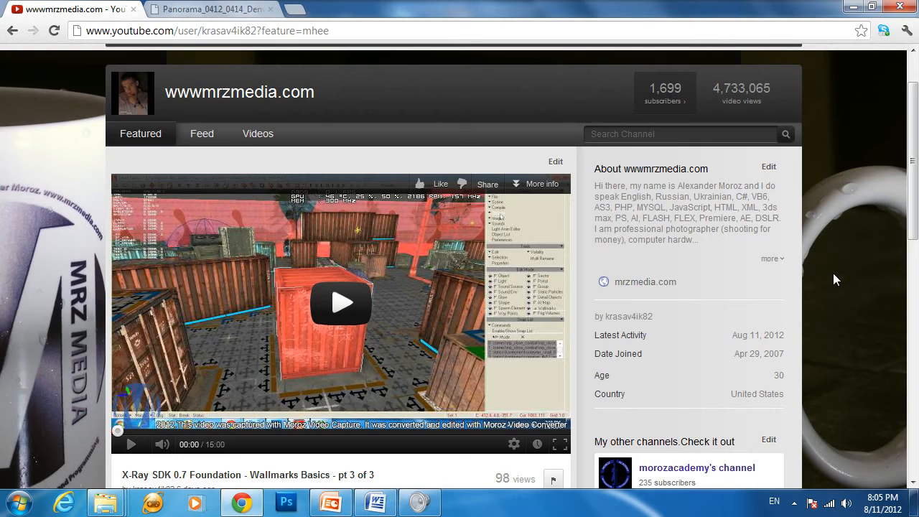
pyautogui.moveTo(373, 503)
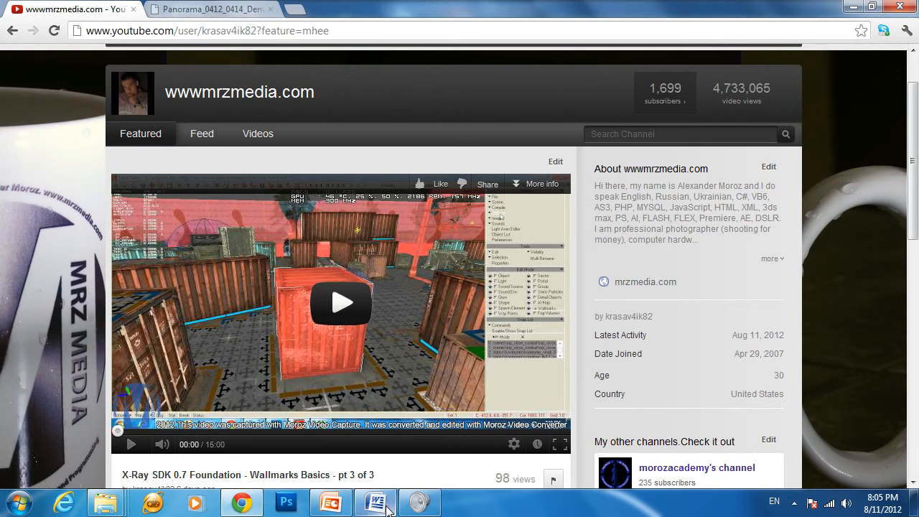
# - Switch to the Word document 'The idea is simple' and scroll to its table with the Denver panorama
pyautogui.click(375, 501)
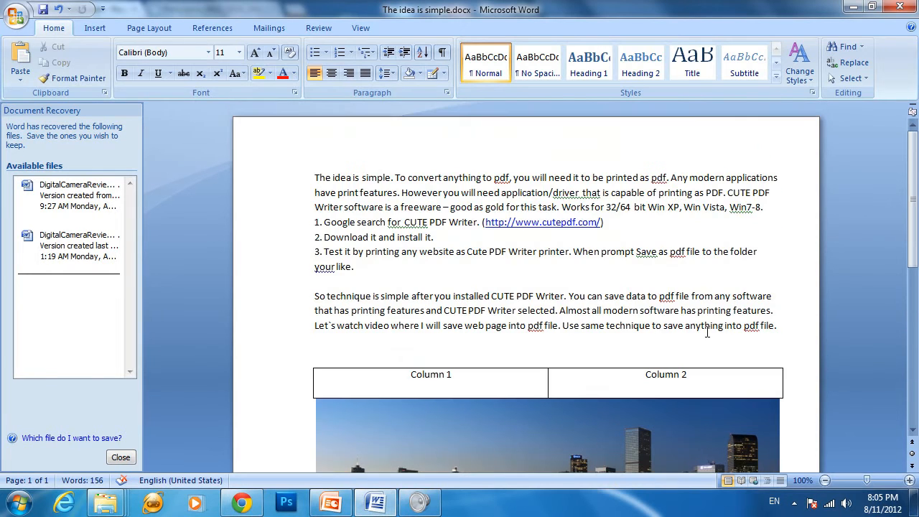
pyautogui.moveTo(687, 346)
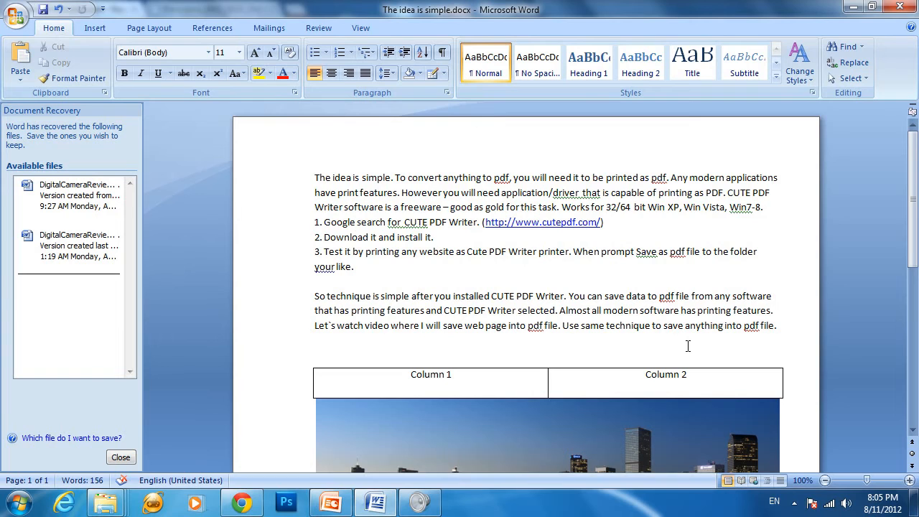
pyautogui.scroll(-3)
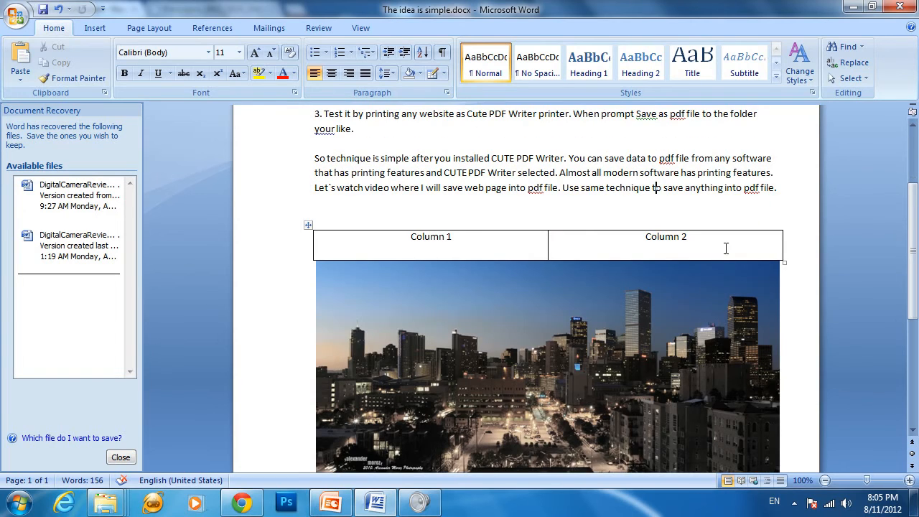
pyautogui.scroll(-3)
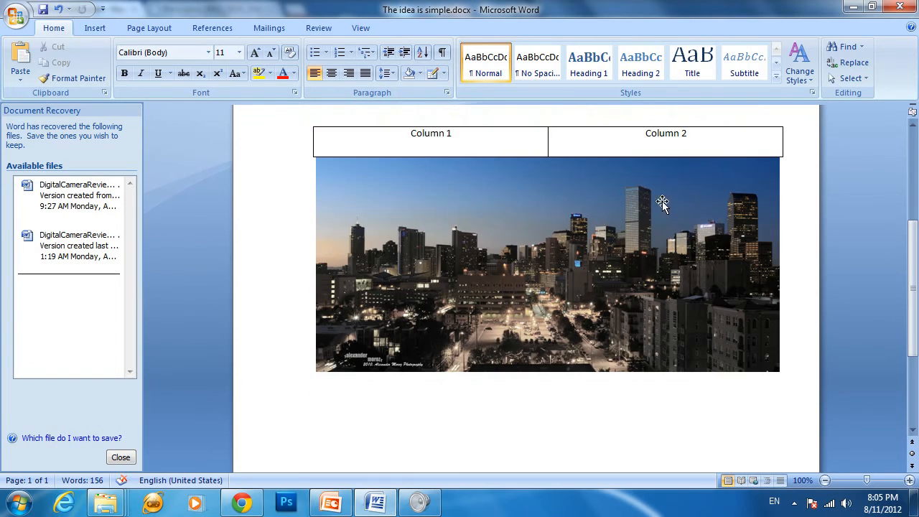
pyautogui.moveTo(772, 237)
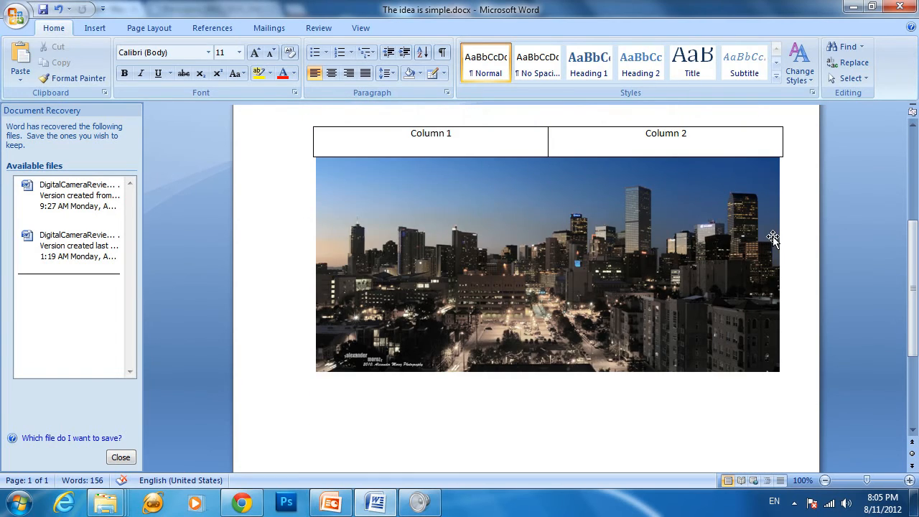
pyautogui.moveTo(564, 256)
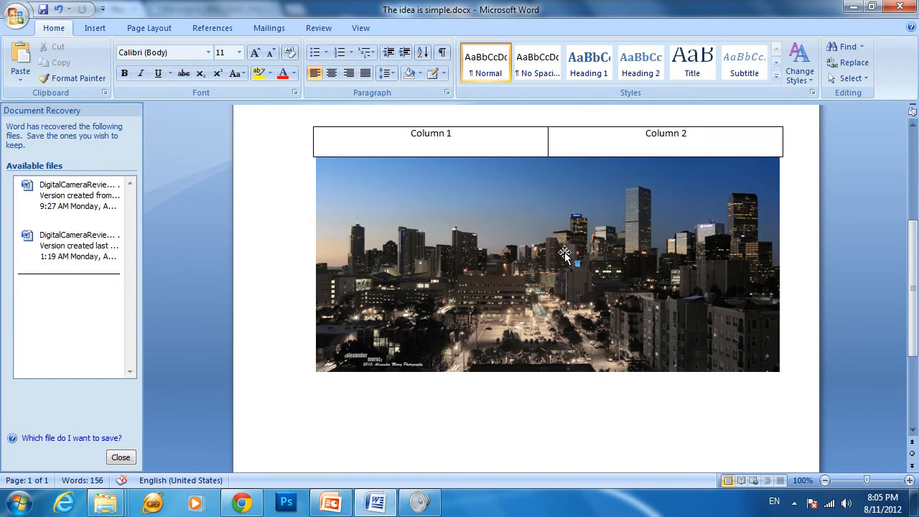
pyautogui.click(450, 132)
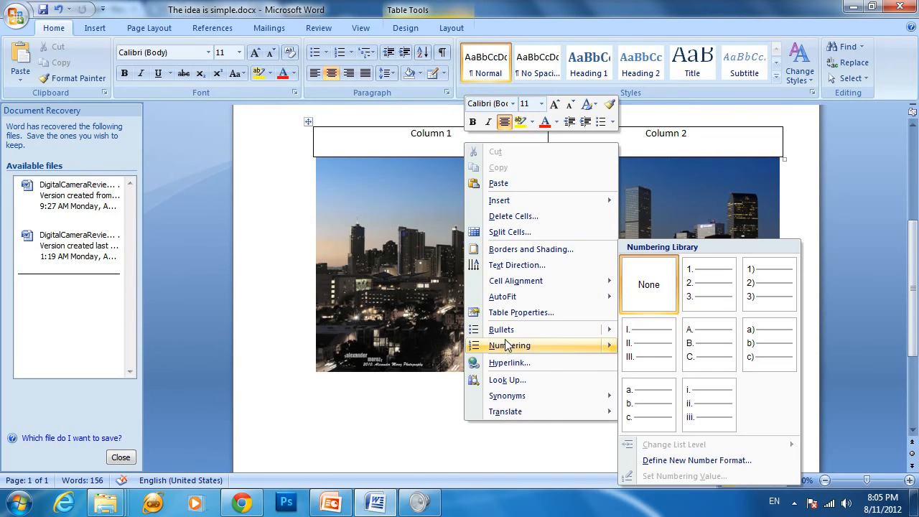
pyautogui.moveTo(529, 250)
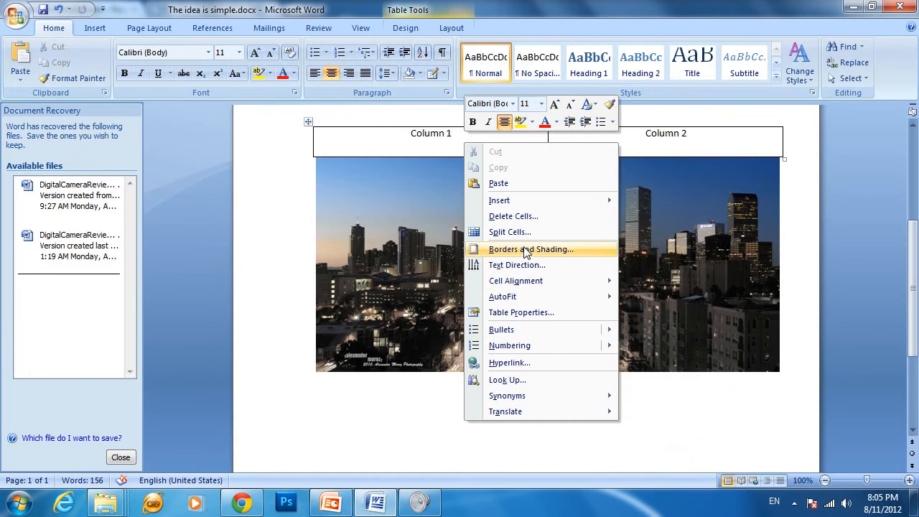
pyautogui.moveTo(538, 263)
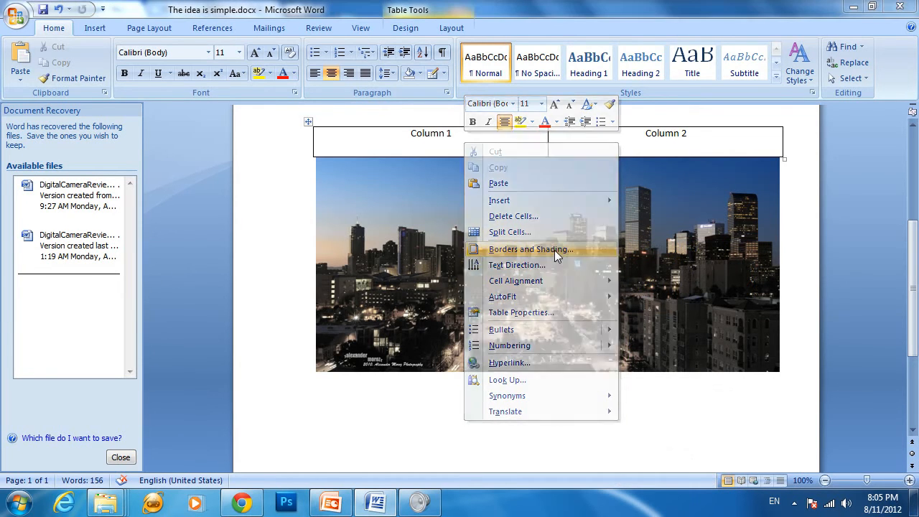
pyautogui.click(531, 250)
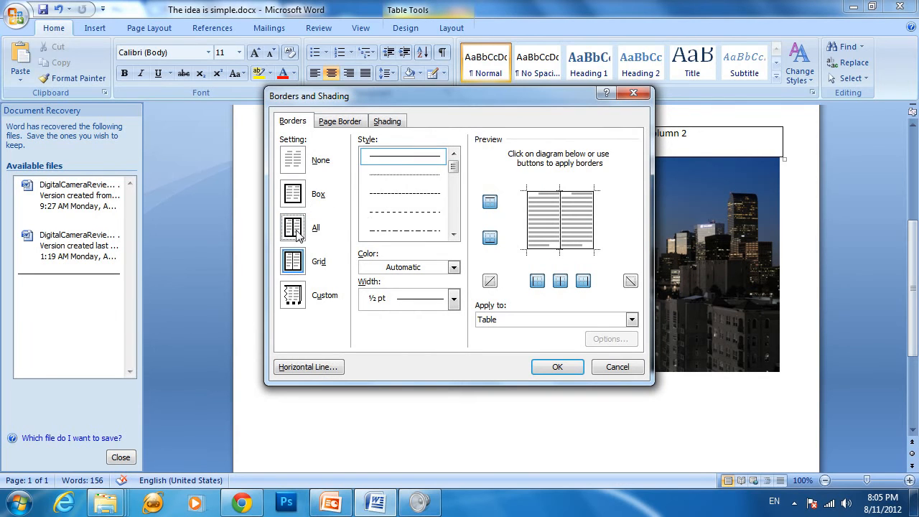
pyautogui.click(557, 368)
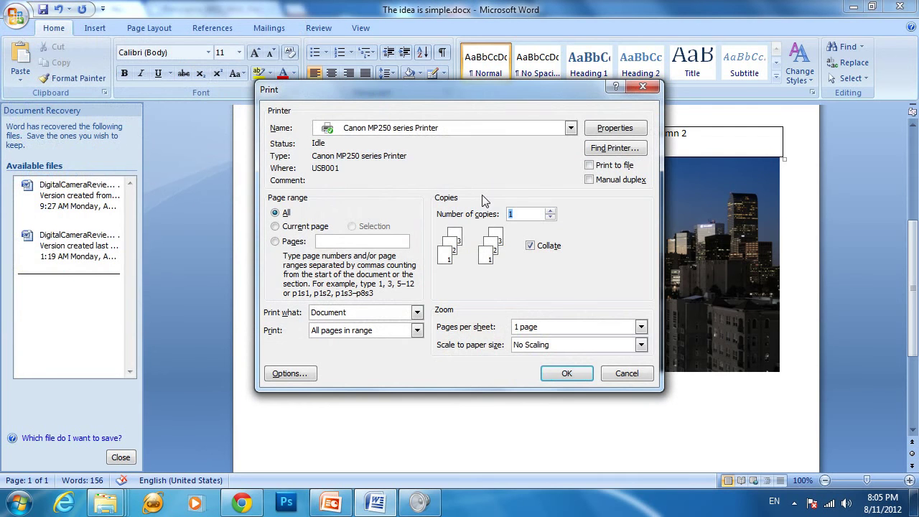
pyautogui.moveTo(400, 132)
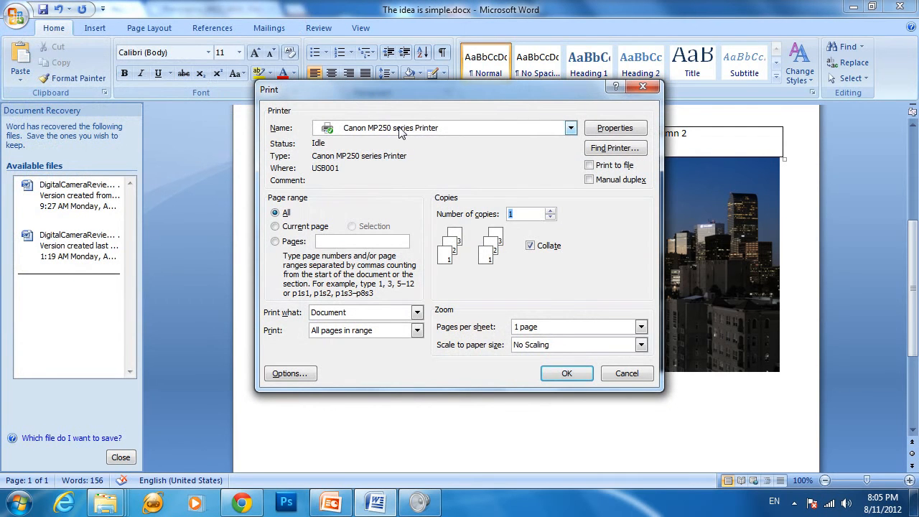
# - Select CutePDF Writer as the printer and send the document to print
pyautogui.click(569, 128)
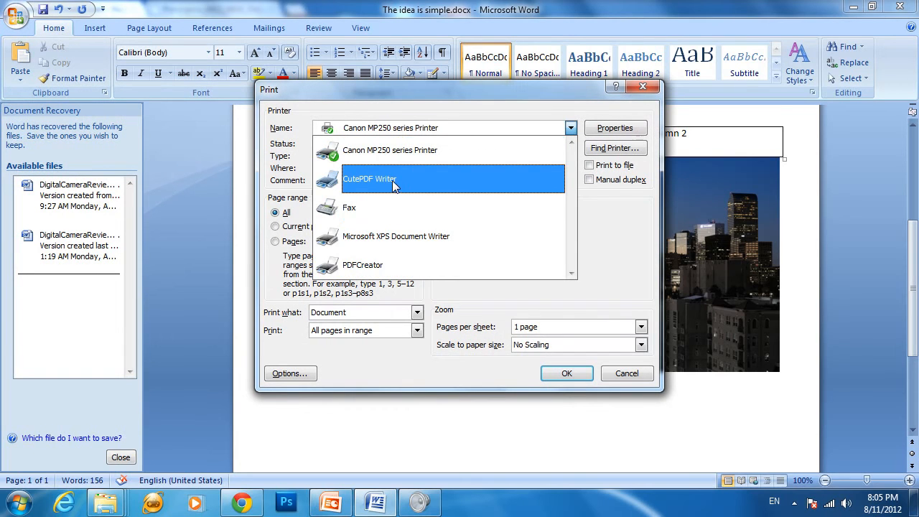
pyautogui.click(370, 178)
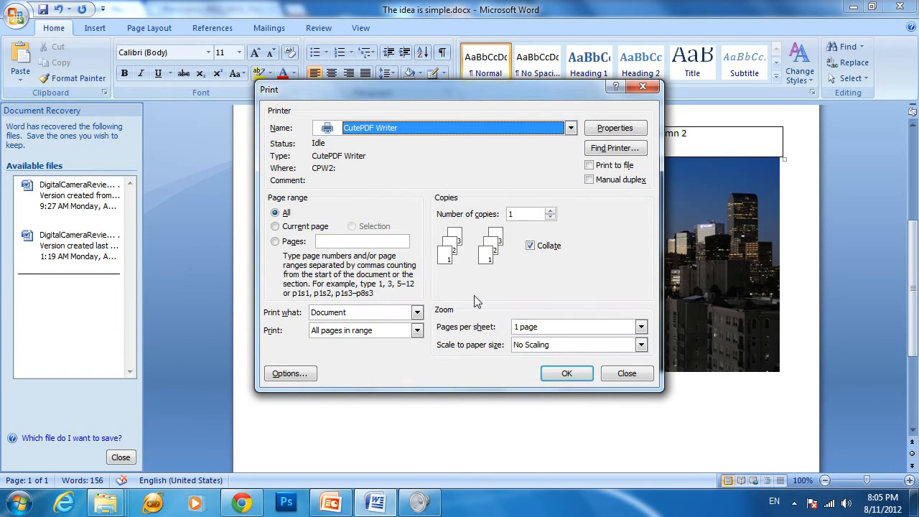
pyautogui.moveTo(498, 229)
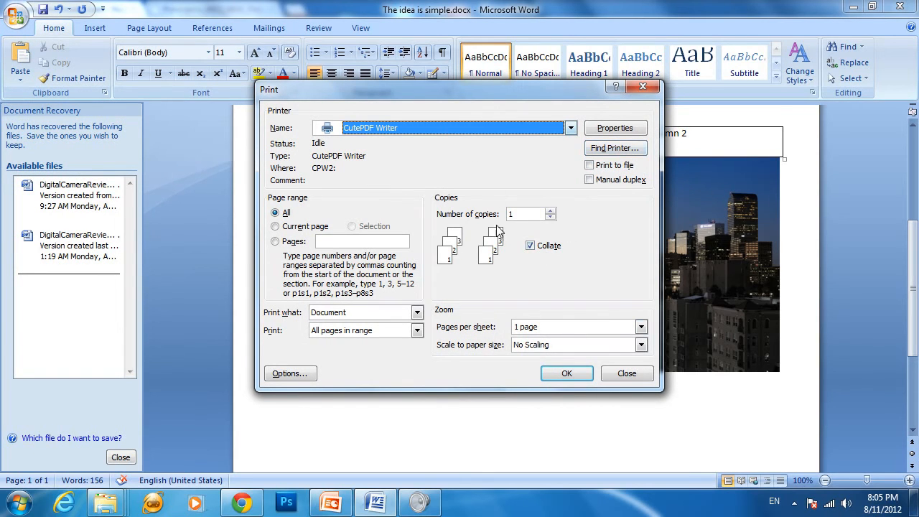
pyautogui.moveTo(408, 118)
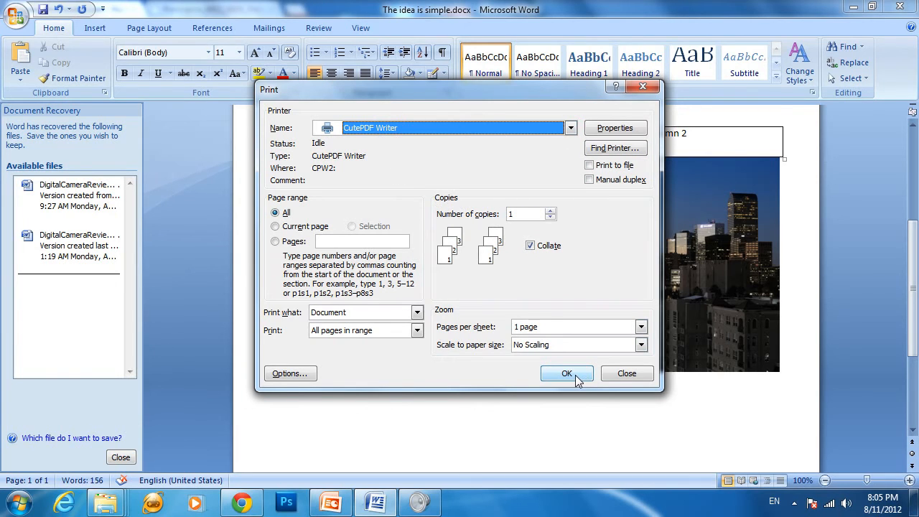
pyautogui.click(566, 373)
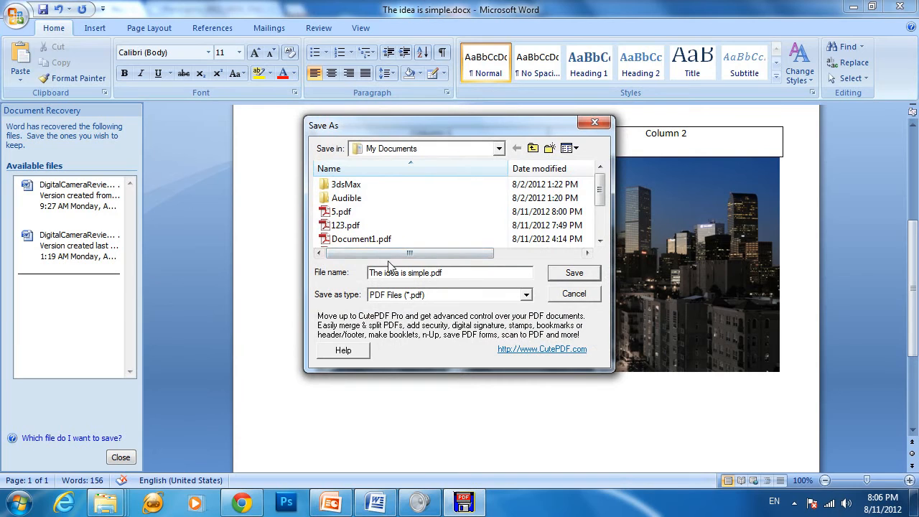
pyautogui.moveTo(583, 201)
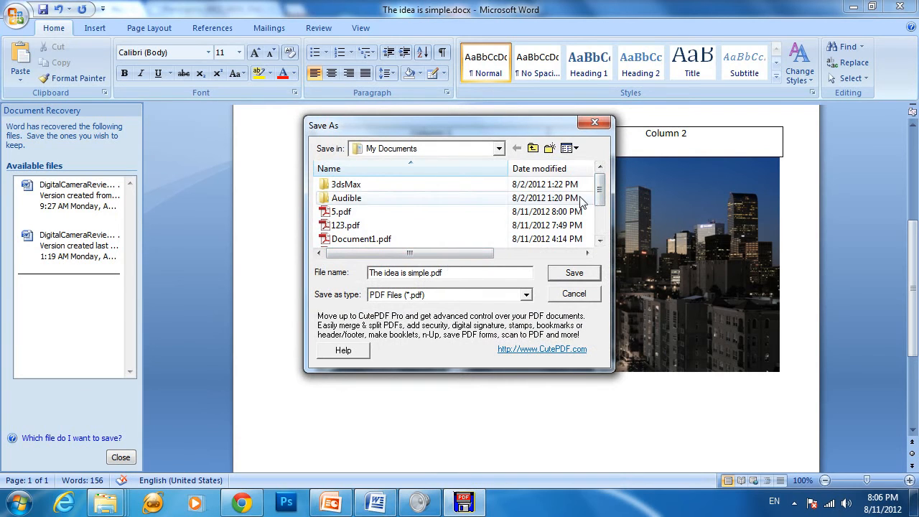
# - Save the PDF and open The idea is simple word.pdf from Documents in Adobe Reader
pyautogui.scroll(-3)
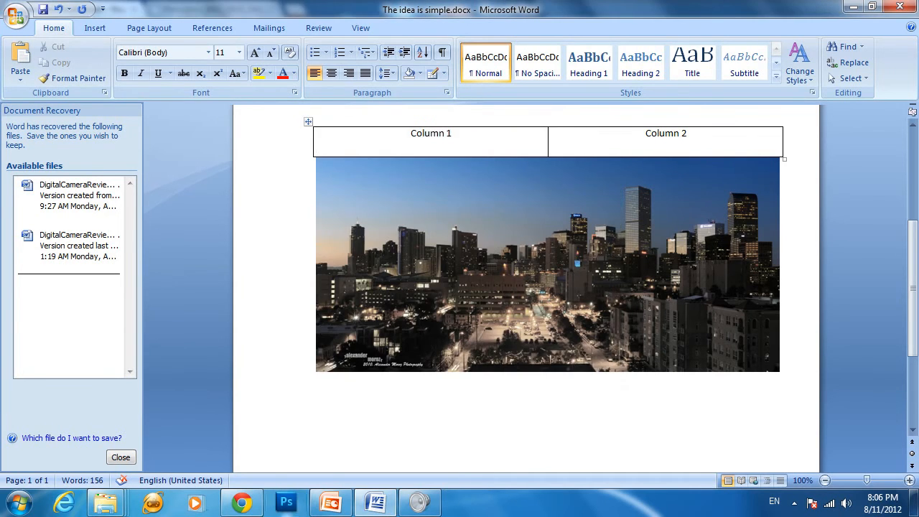
pyautogui.click(106, 502)
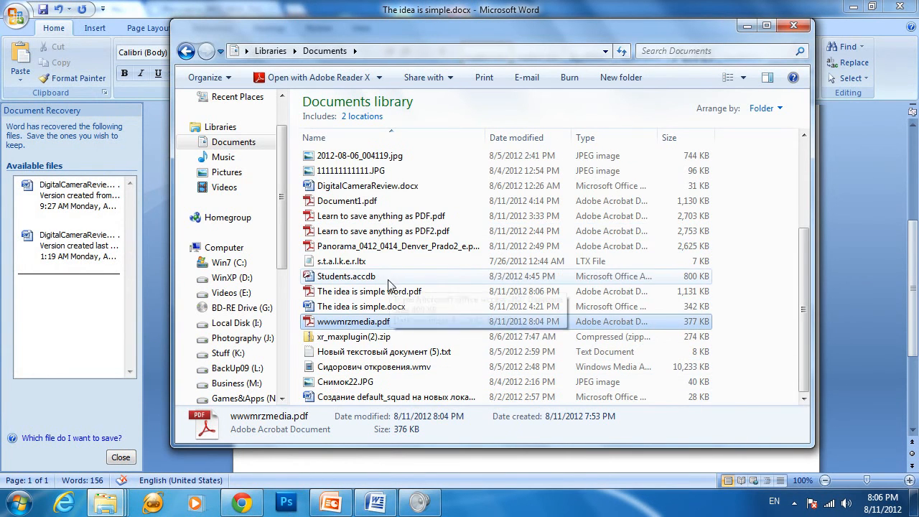
pyautogui.doubleClick(368, 291)
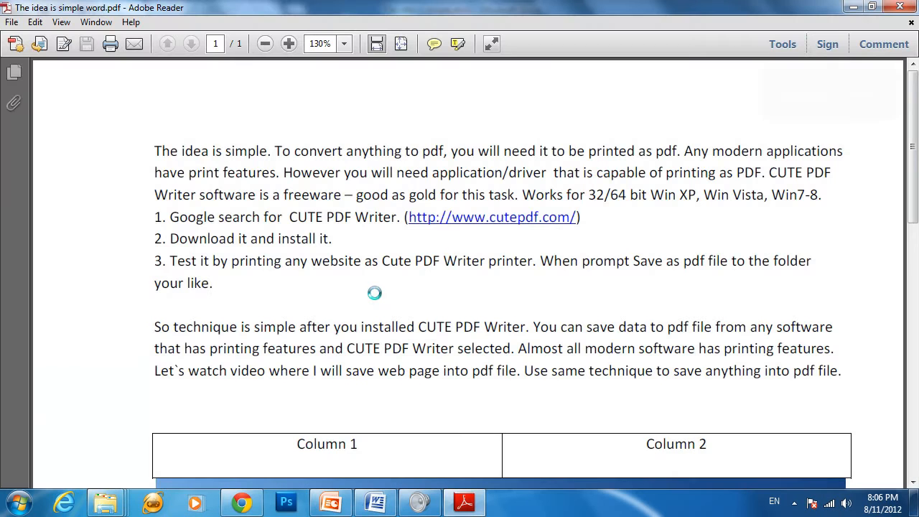
pyautogui.scroll(-3)
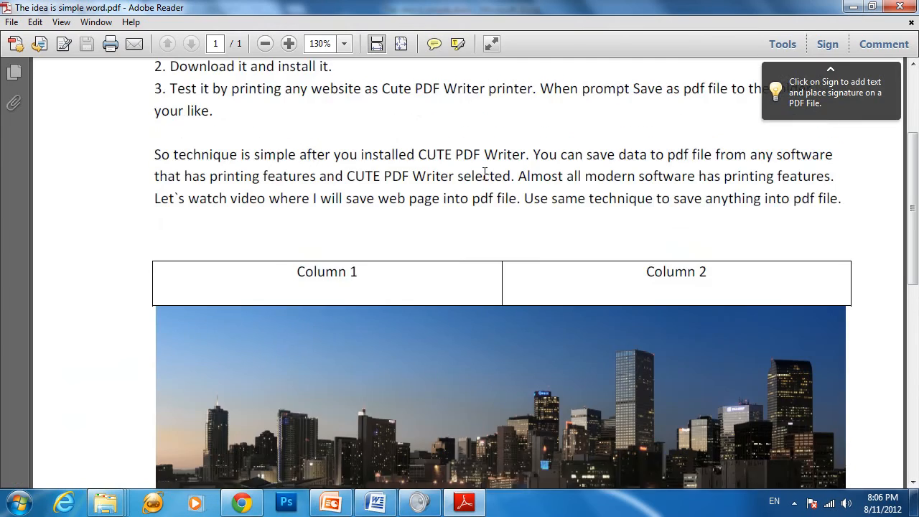
pyautogui.scroll(-3)
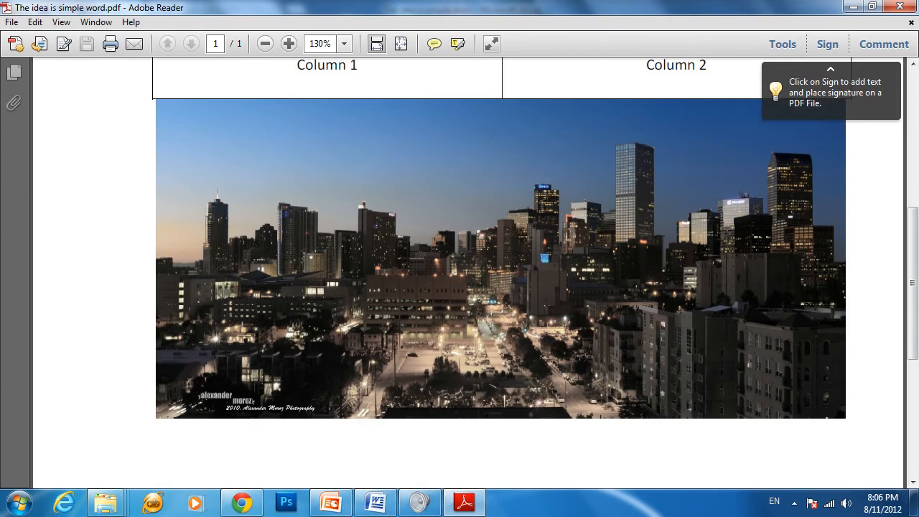
pyautogui.scroll(3)
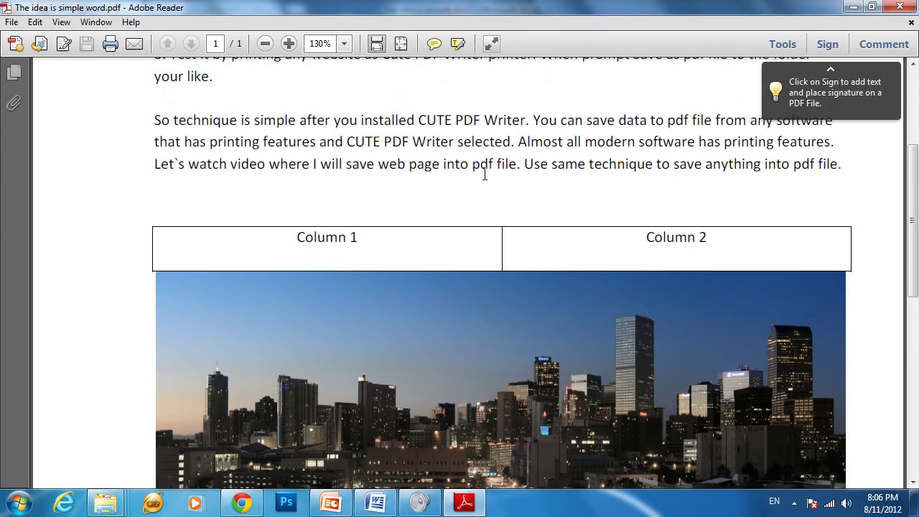
pyautogui.scroll(-3)
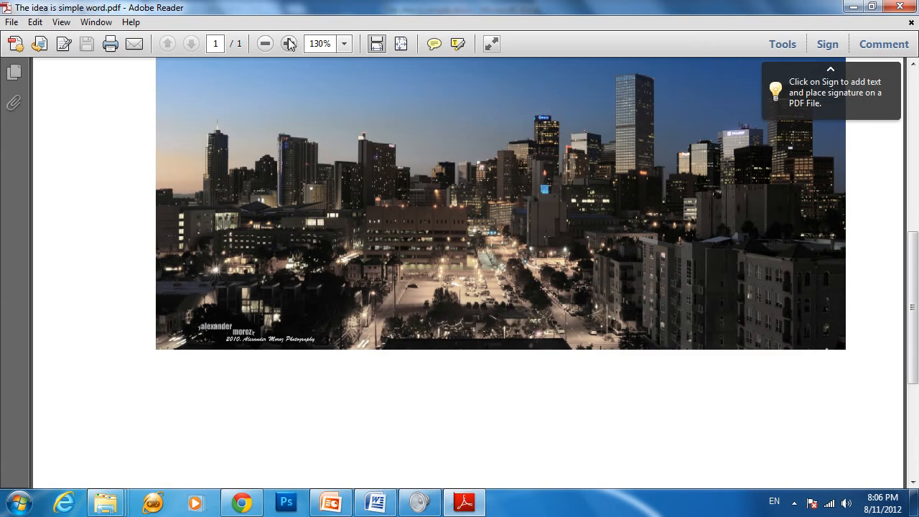
pyautogui.click(287, 43)
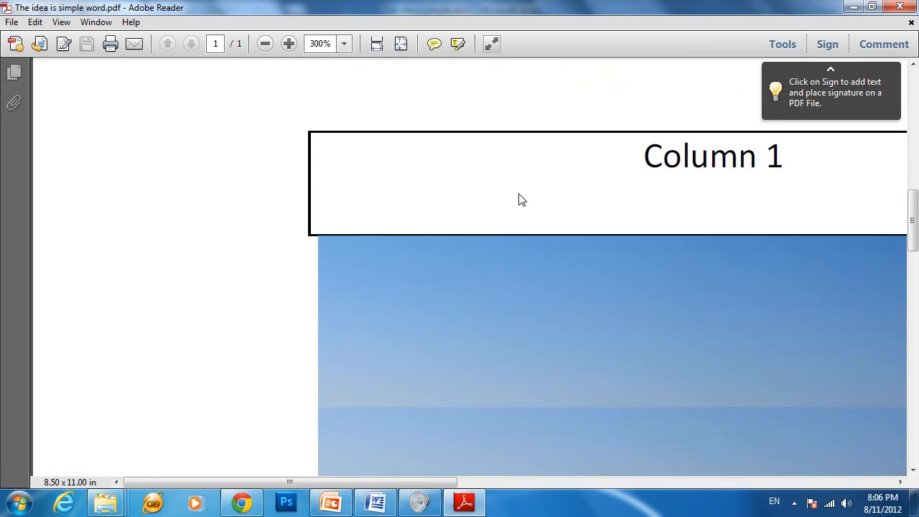
pyautogui.scroll(-3)
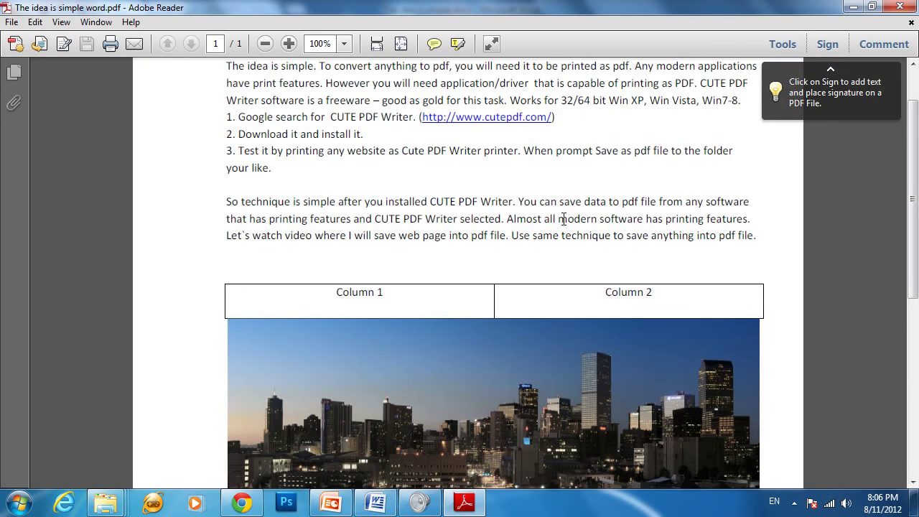
pyautogui.moveTo(148, 239)
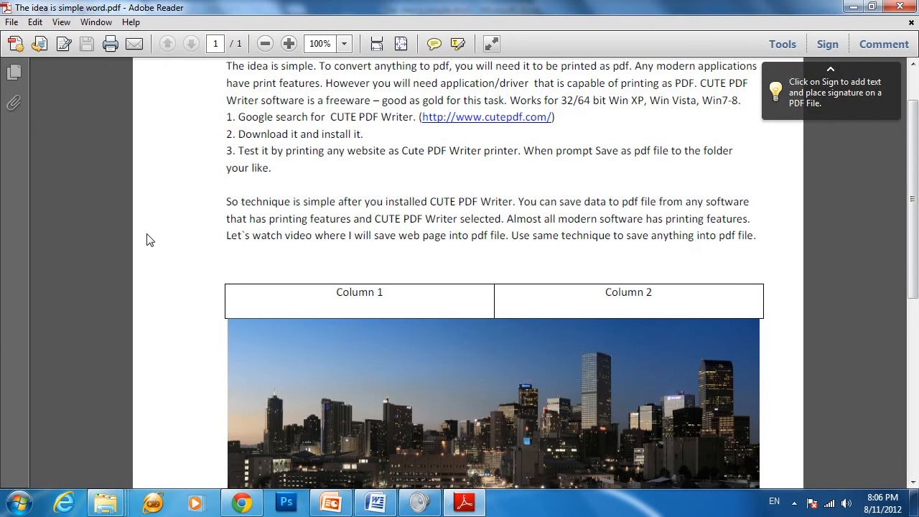